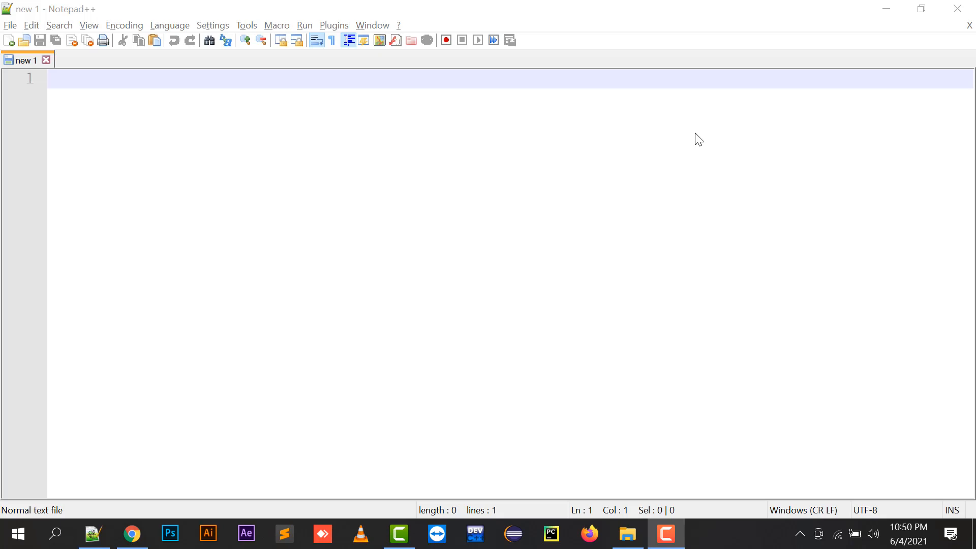
- Write the opening <?php and closing ?> tags with a blank line between them
{"action": "type", "text": "<?"}
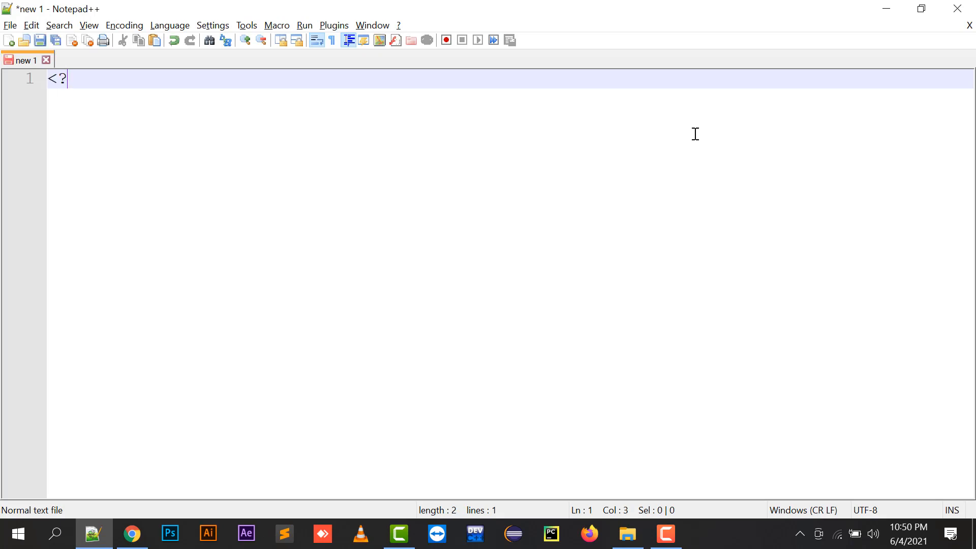
{"action": "type", "text": "php"}
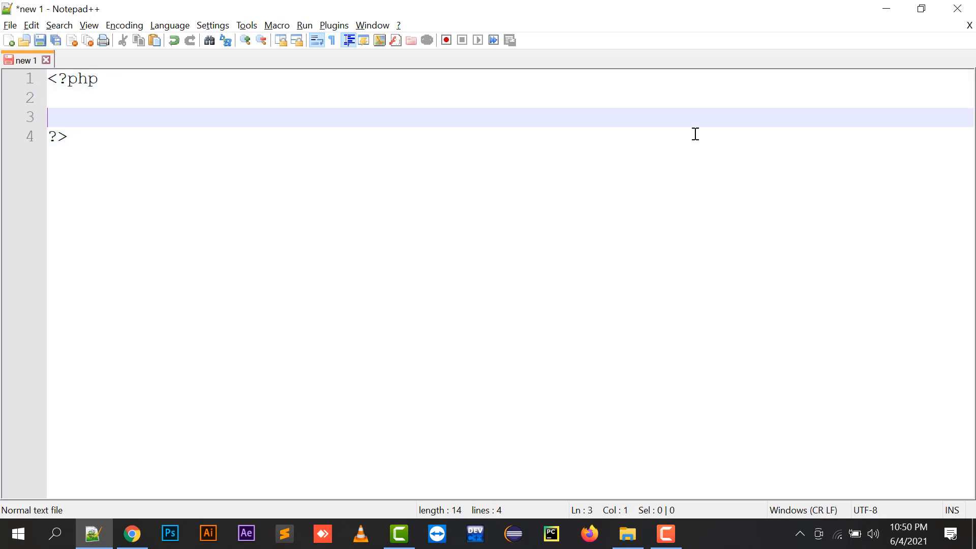
{"action": "double_click", "coordinate": [82, 79]}
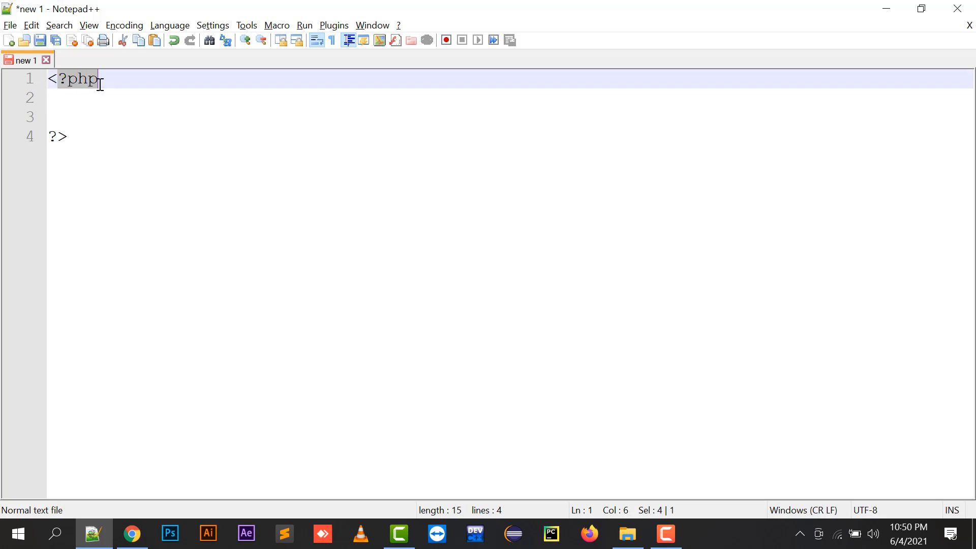
{"action": "left_click", "coordinate": [87, 117]}
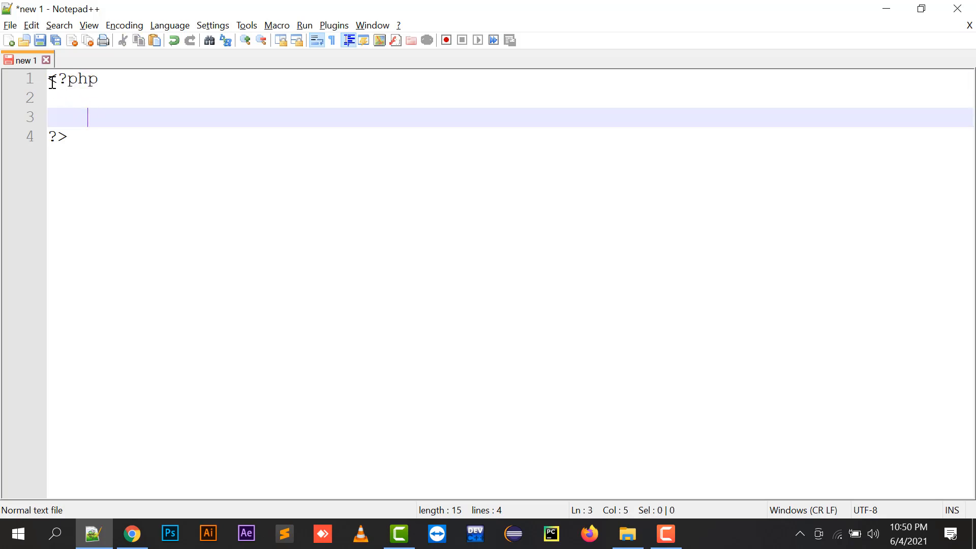
{"action": "left_click", "coordinate": [82, 79]}
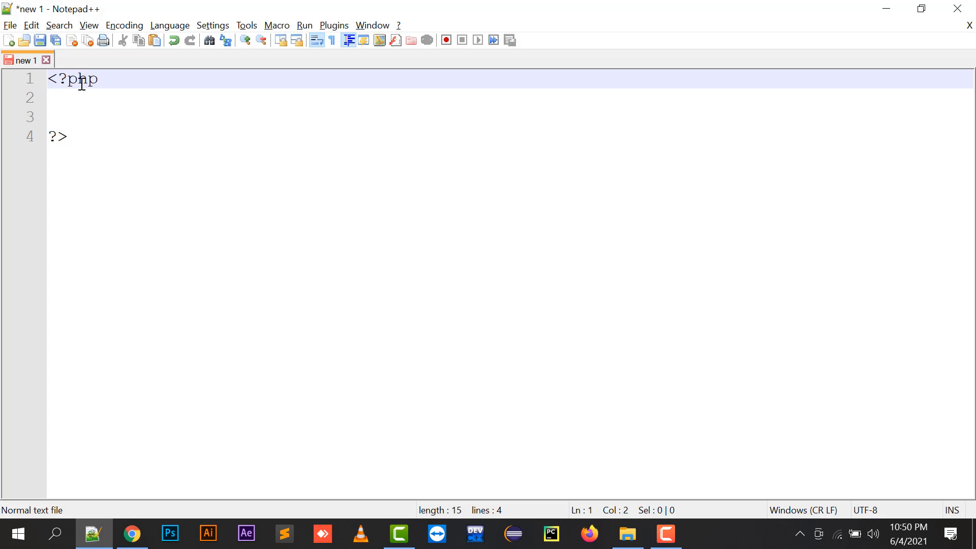
{"action": "left_click", "coordinate": [59, 137]}
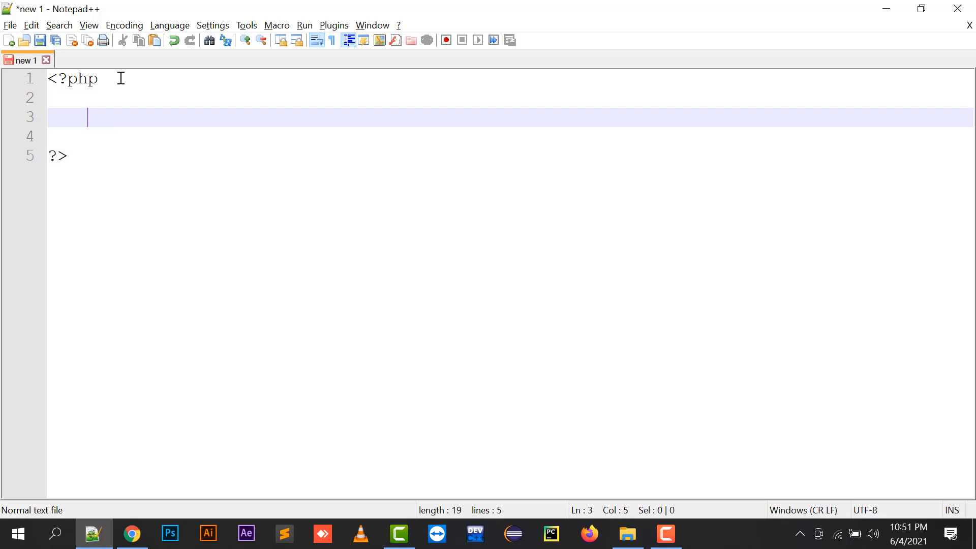
- Add echo "Hello to PHP"; inside the PHP tags
{"action": "type", "text": "echo \";\""}
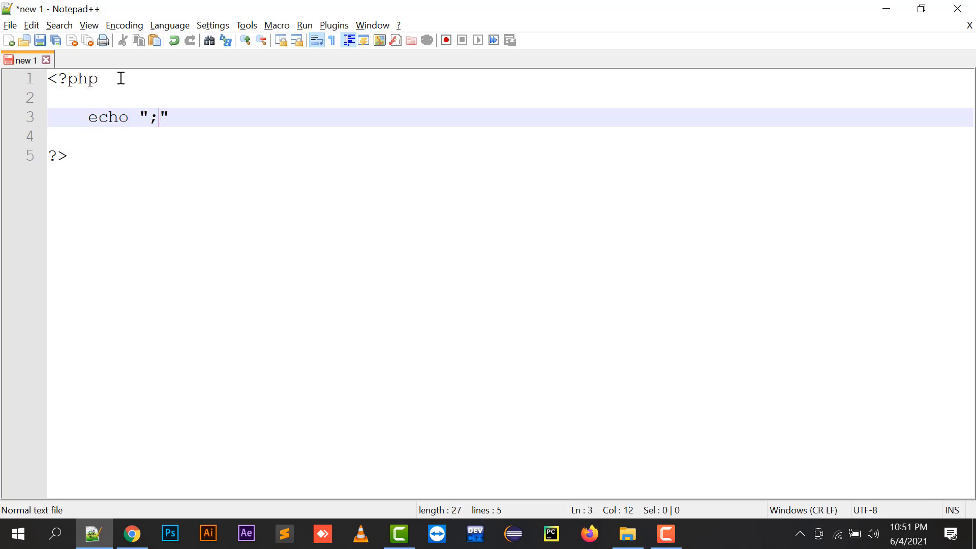
{"action": "type", "text": "Hello to"}
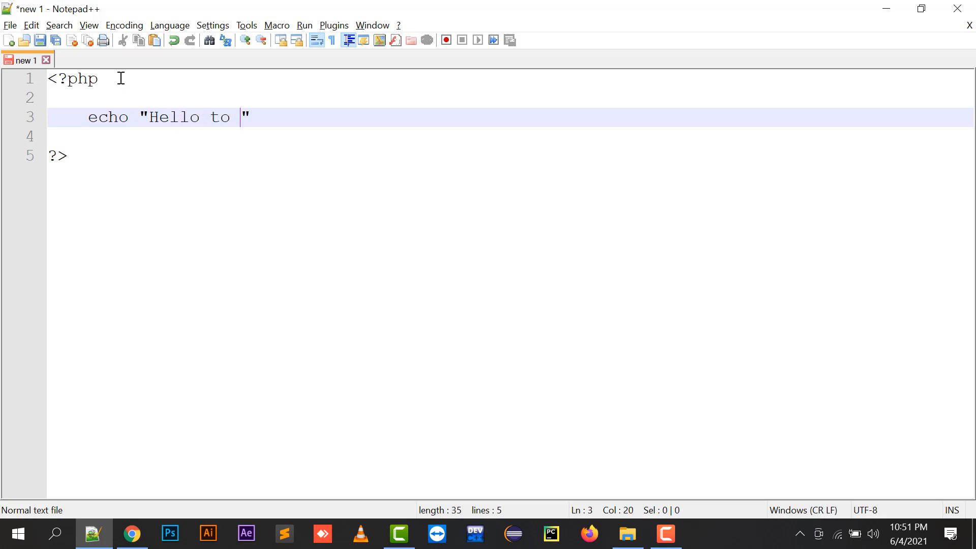
{"action": "type", "text": "PHP\";"}
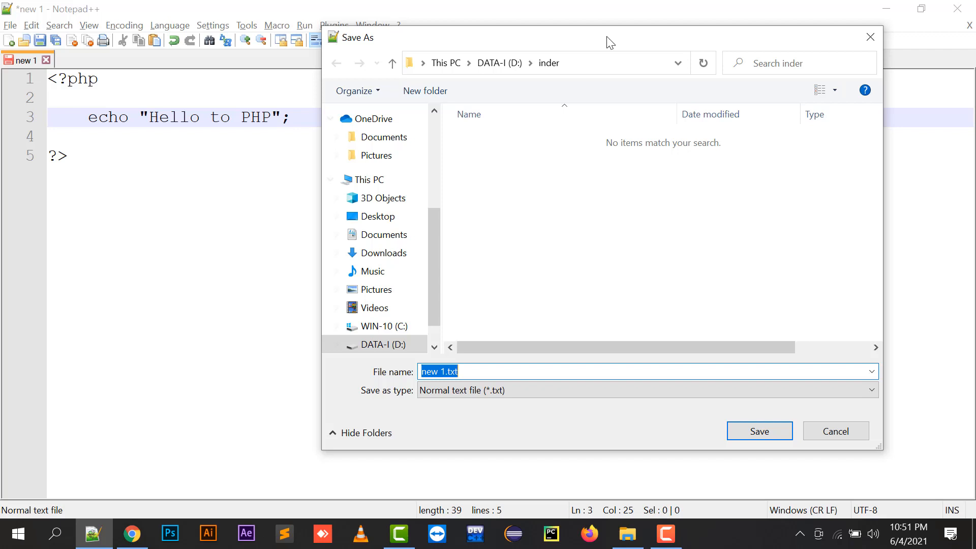
- Save the script as first.php in a new php folder under C:\xampp\htdocs
{"action": "left_click", "coordinate": [378, 325]}
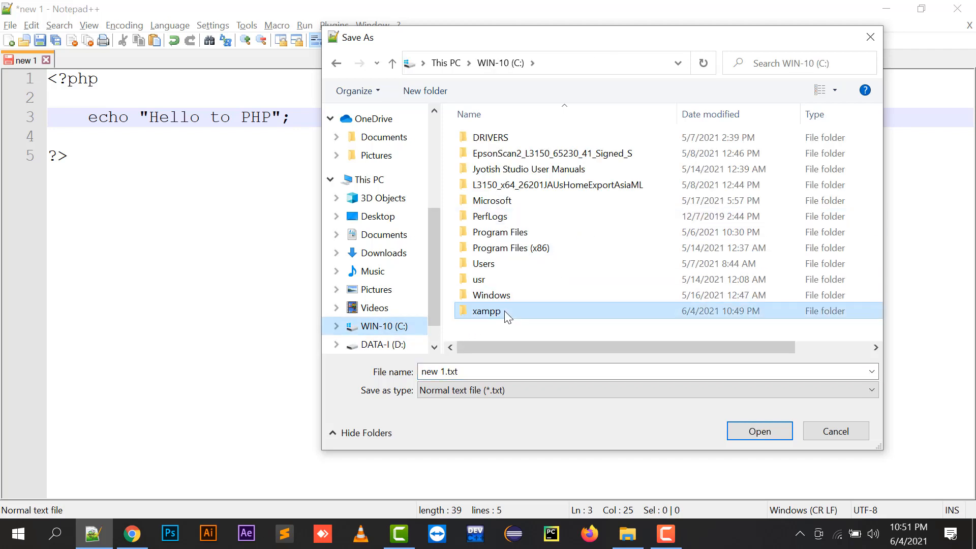
{"action": "double_click", "coordinate": [486, 311]}
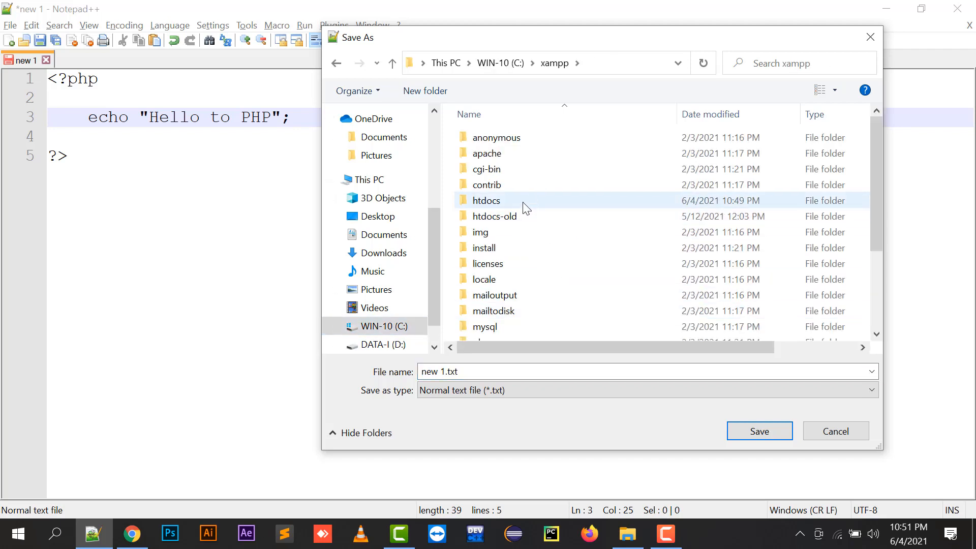
{"action": "double_click", "coordinate": [486, 201]}
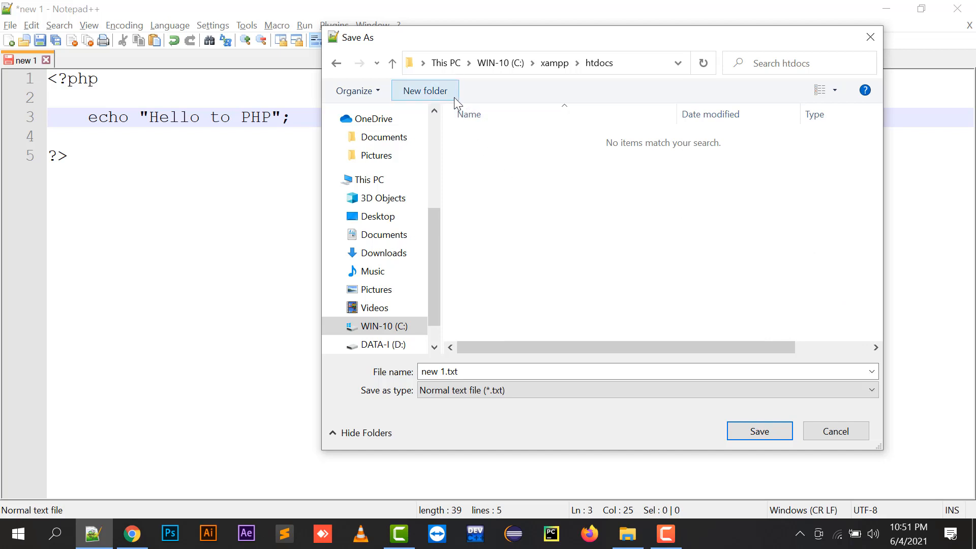
{"action": "mouse_move", "coordinate": [440, 97]}
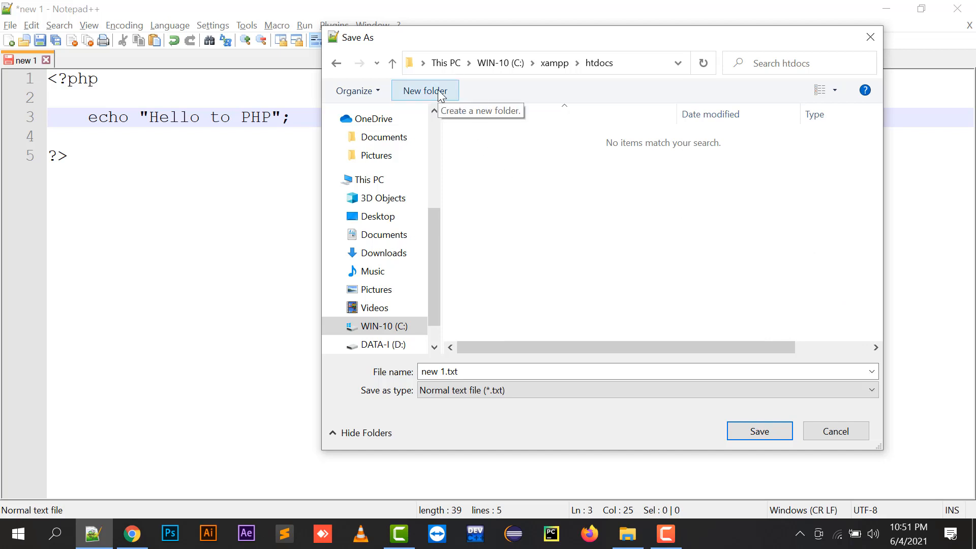
{"action": "left_click", "coordinate": [425, 90]}
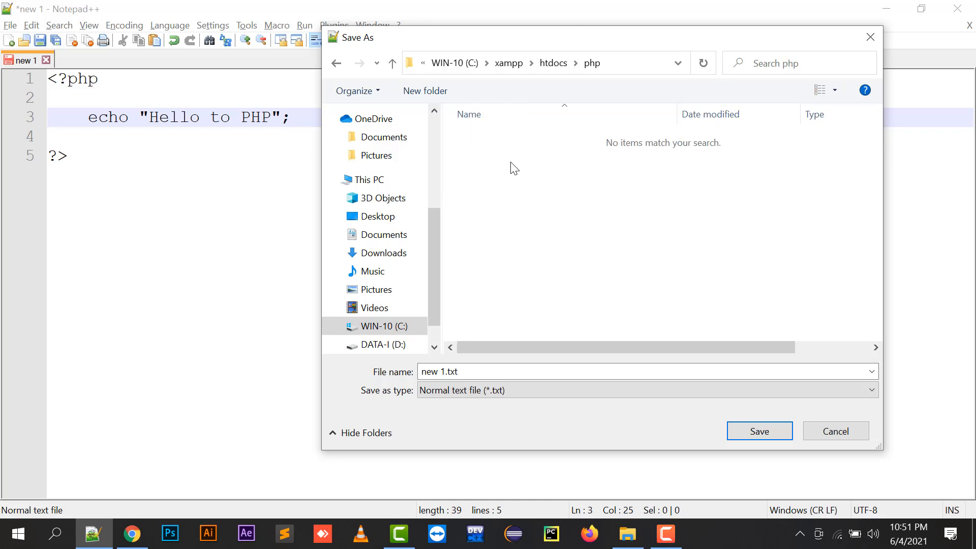
{"action": "type", "text": "first.php"}
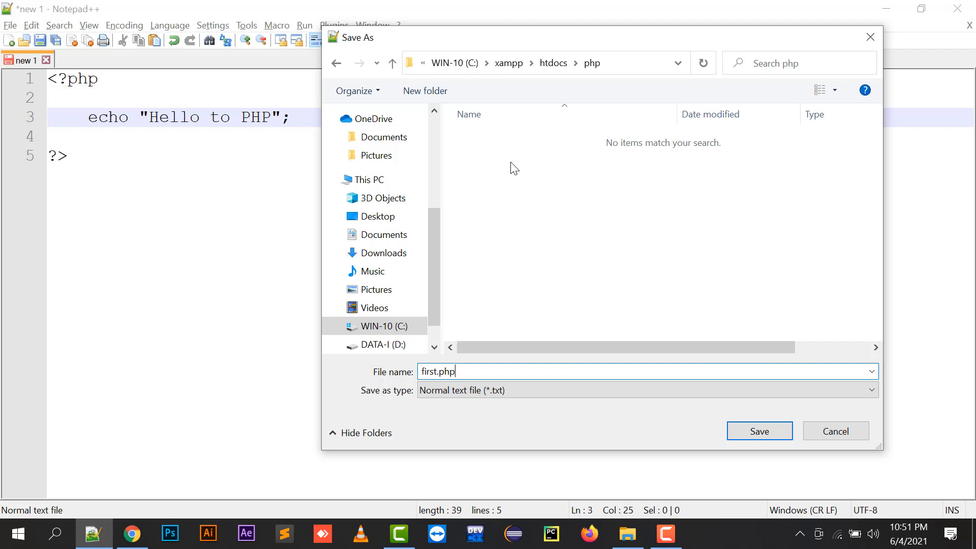
{"action": "left_click", "coordinate": [758, 431]}
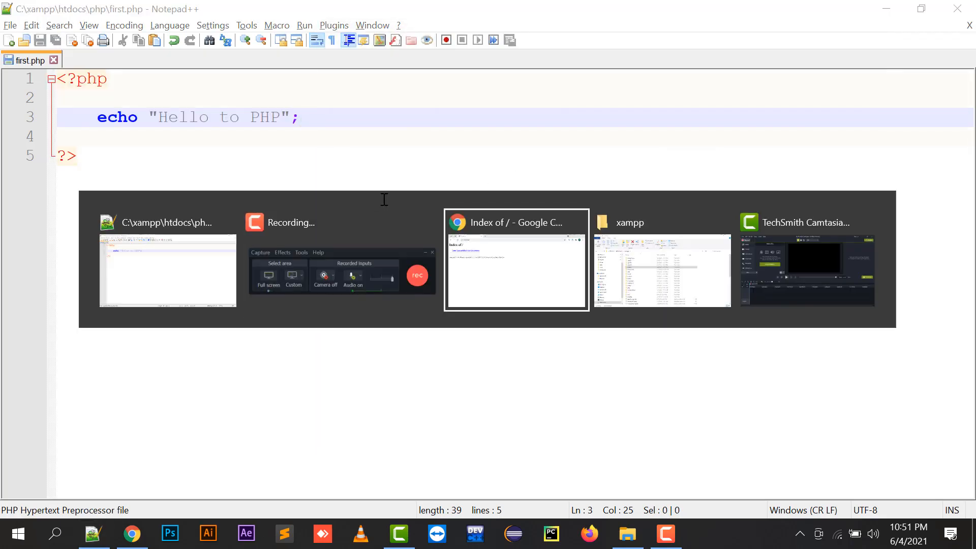
- Load localhost/php/ in Chrome and run first.php, showing Hello to PHP
{"action": "left_click", "coordinate": [516, 260]}
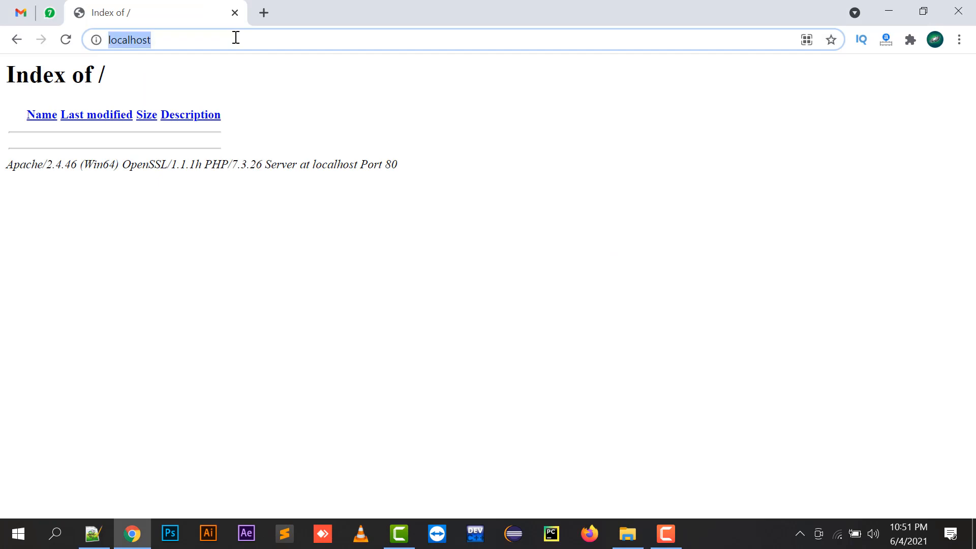
{"action": "left_click", "coordinate": [156, 39]}
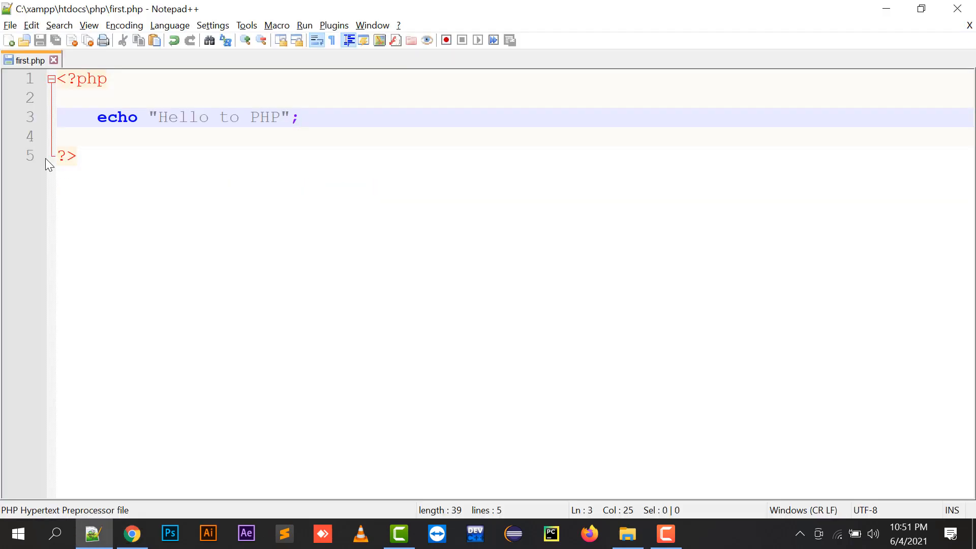
{"action": "left_click", "coordinate": [131, 533]}
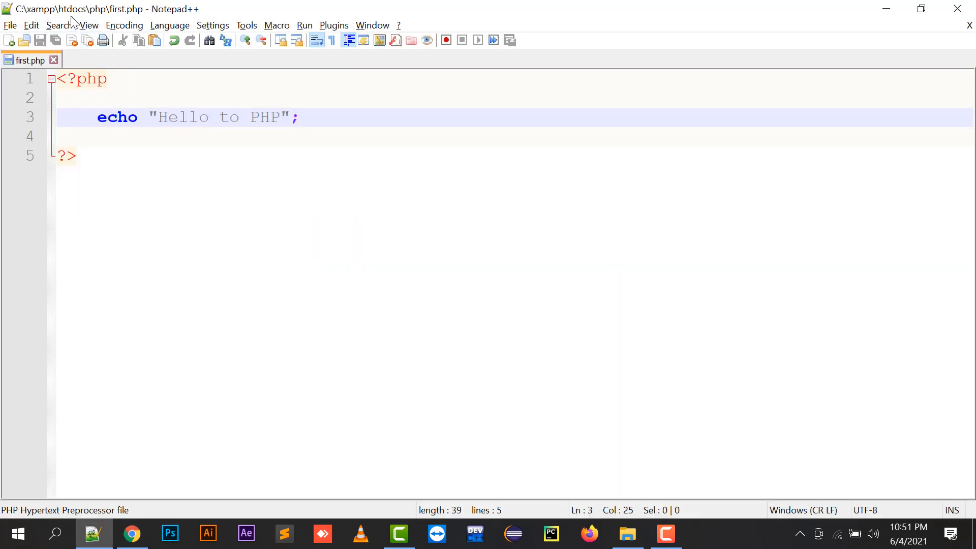
{"action": "mouse_move", "coordinate": [124, 24]}
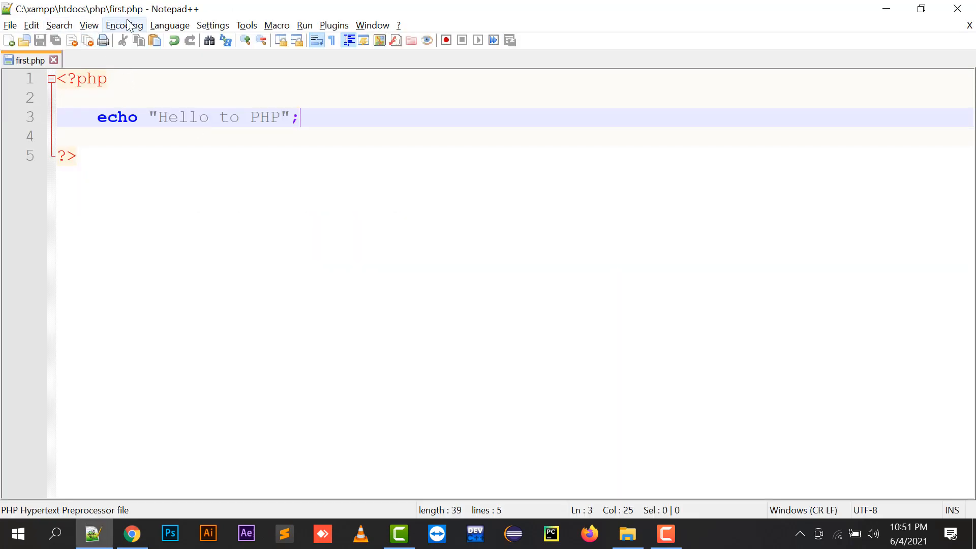
{"action": "left_click", "coordinate": [131, 534]}
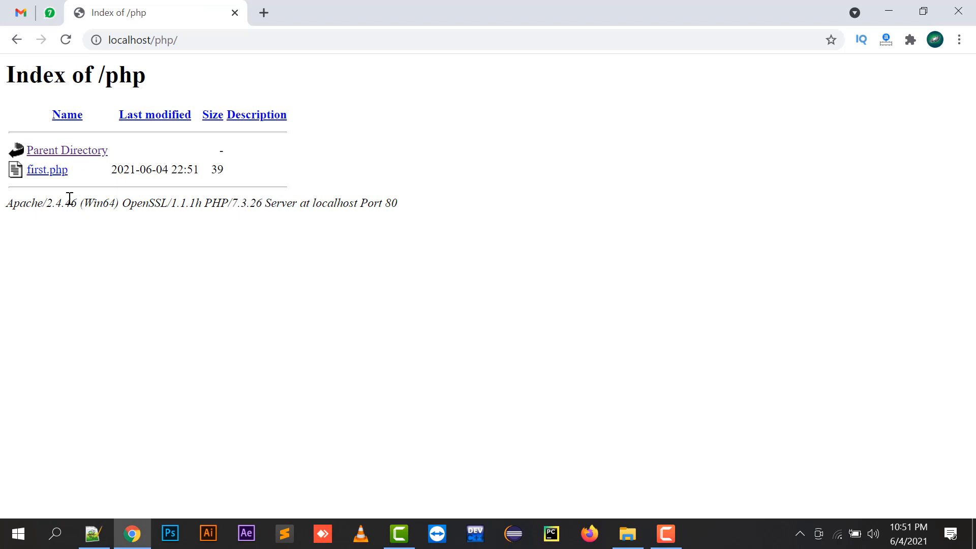
{"action": "mouse_move", "coordinate": [46, 170]}
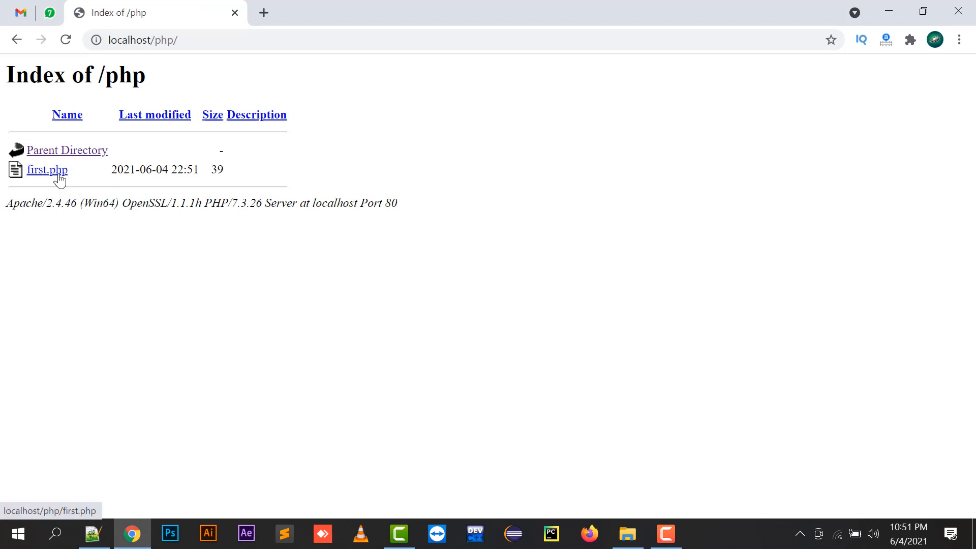
{"action": "left_click", "coordinate": [93, 534]}
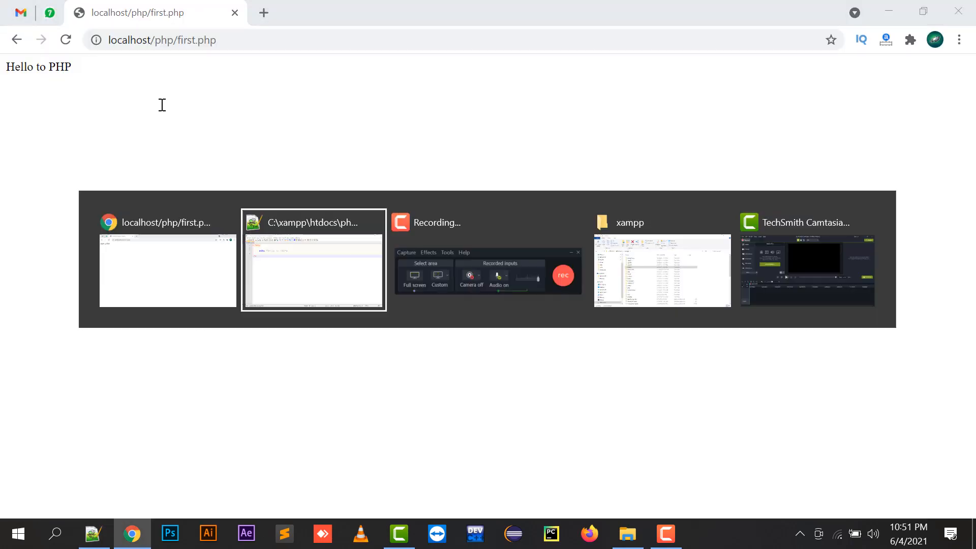
- Add $a=10; $b=20; and $c=$a+$b; after the greeting echo
{"action": "left_click", "coordinate": [313, 259]}
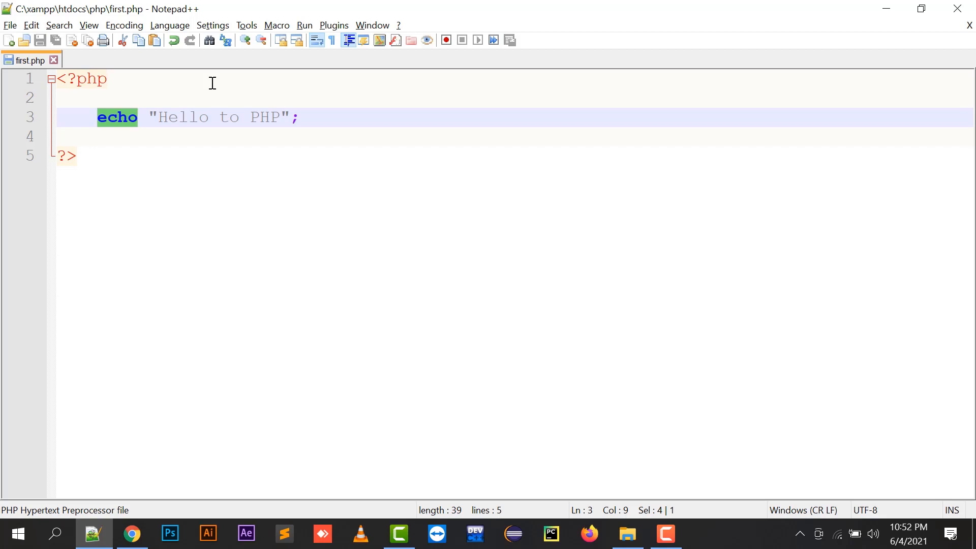
{"action": "key", "text": "Enter"}
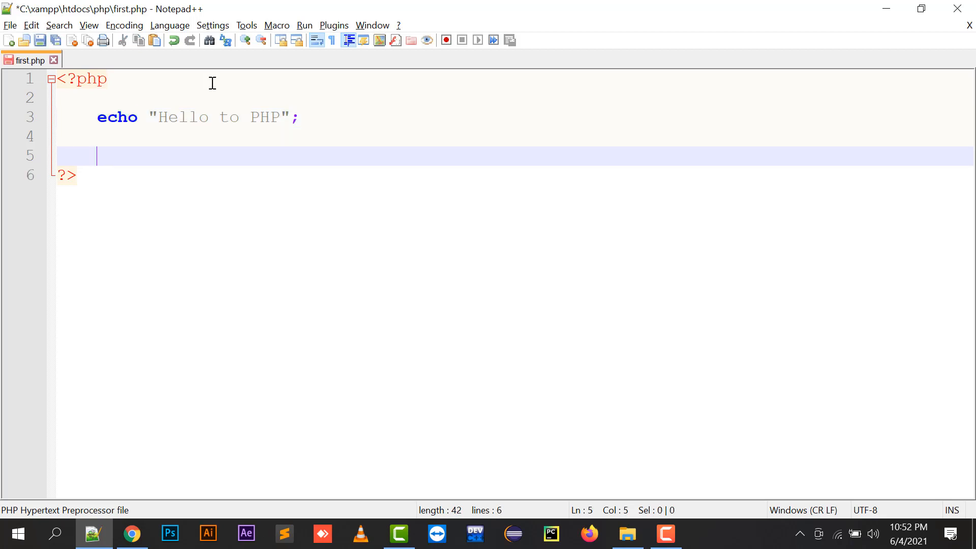
{"action": "type", "text": "$a=10;"}
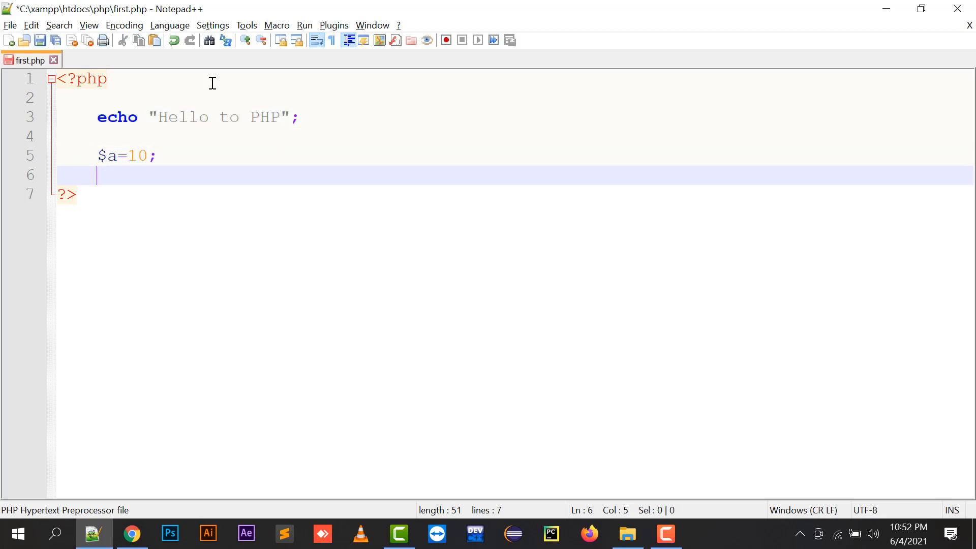
{"action": "type", "text": "$b=20;"}
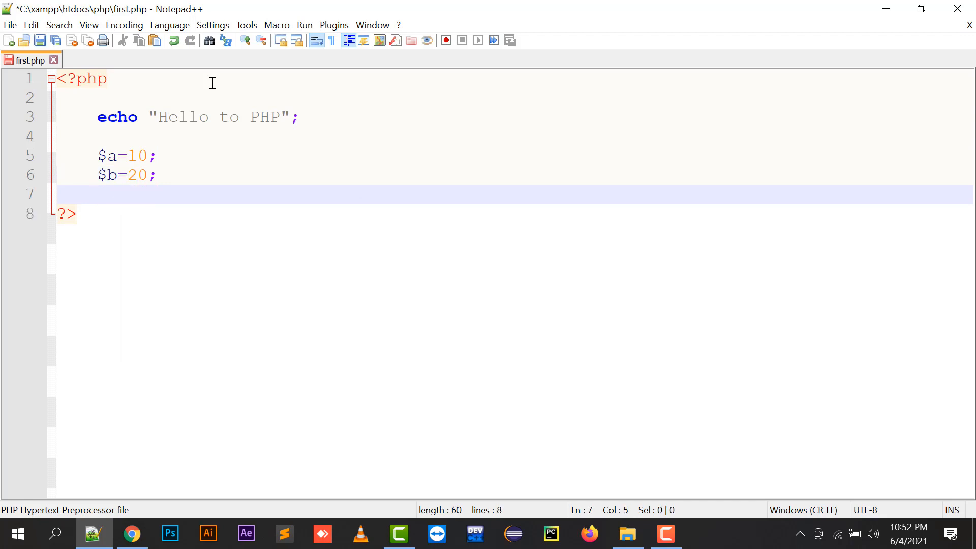
{"action": "type", "text": "$c="}
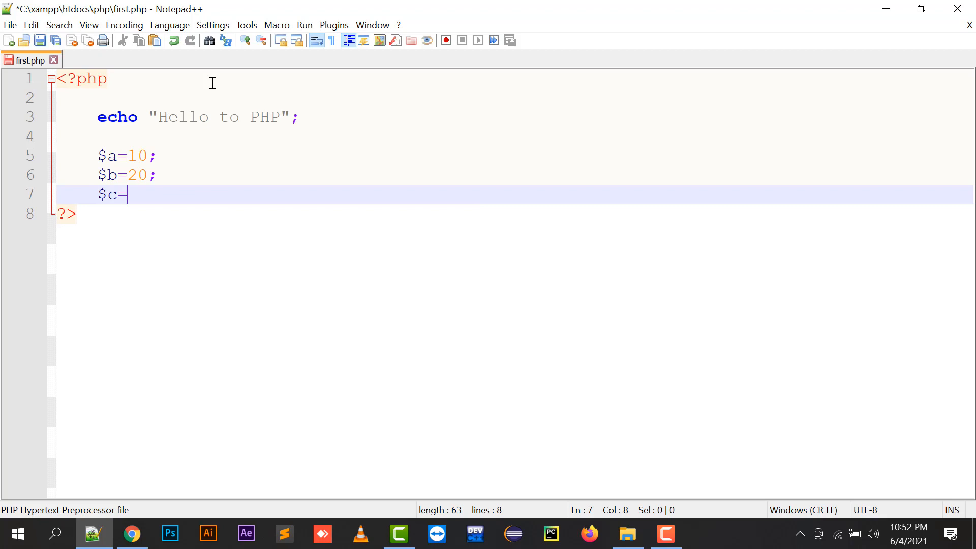
{"action": "type", "text": "$a"}
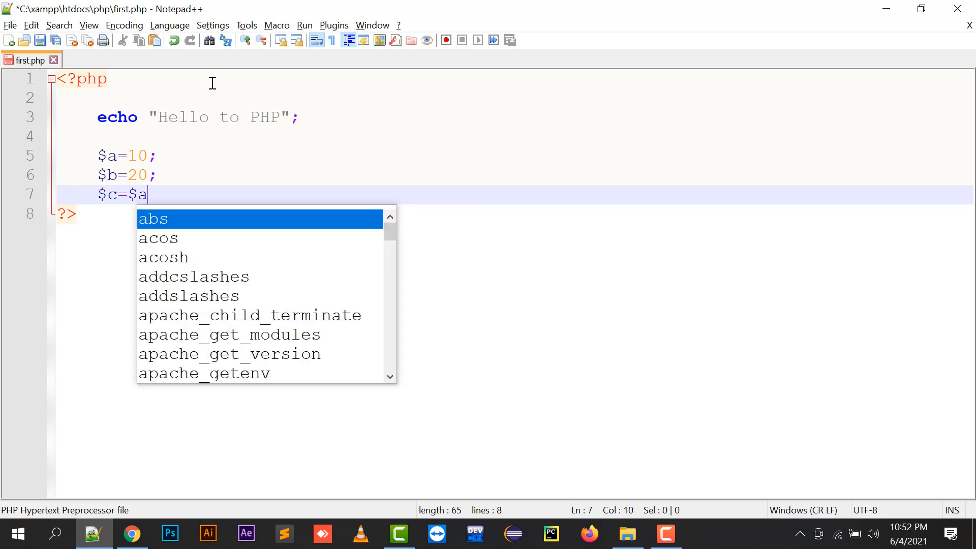
{"action": "type", "text": "+$b;"}
{"action": "type", "text": "echo $c;"}
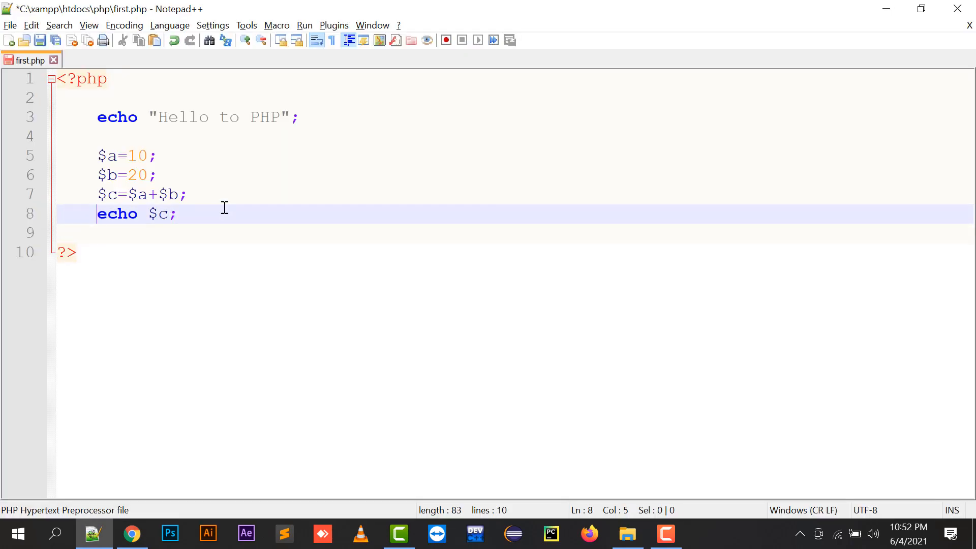
- Make the sum echo print "<br/>The Sum is = " before $c
{"action": "type", "text": "\"T\""}
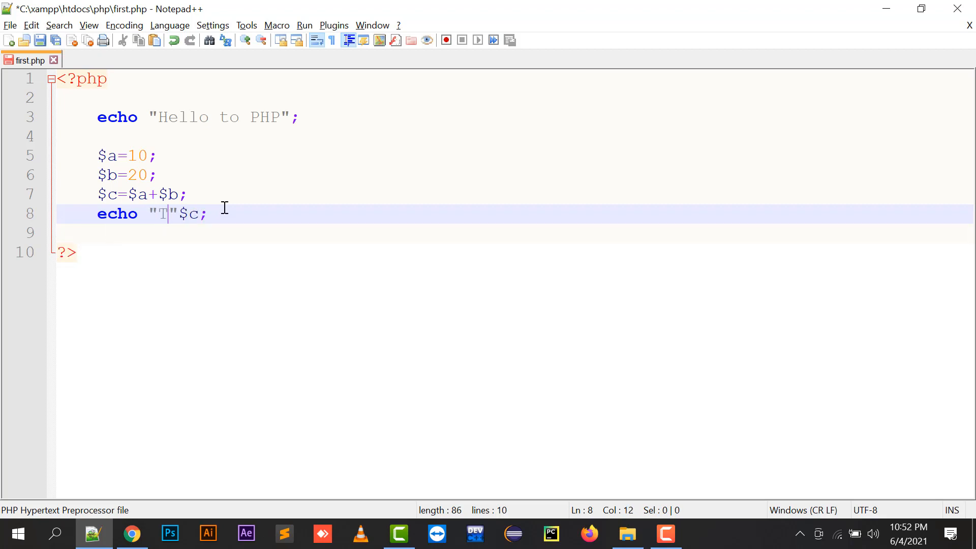
{"action": "type", "text": "he Sum is ="}
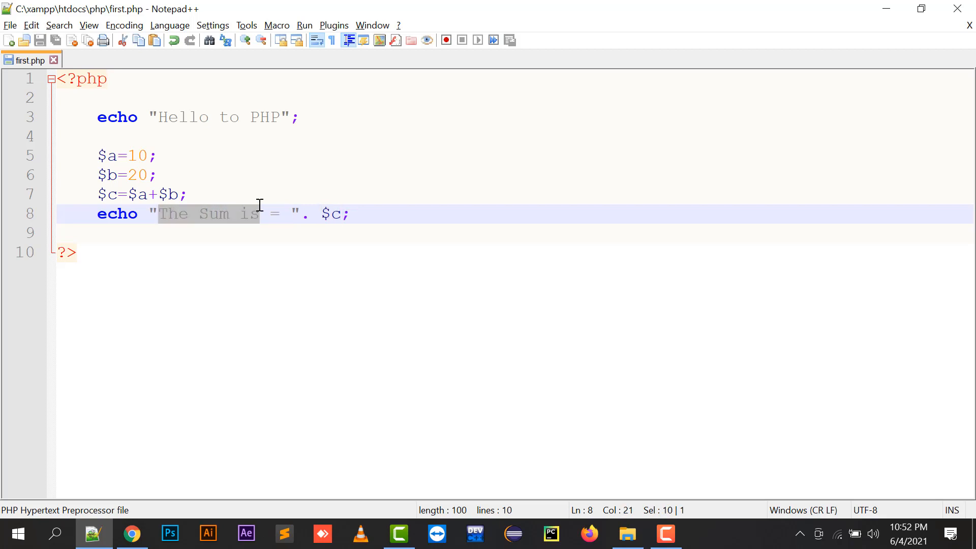
{"action": "double_click", "coordinate": [332, 214]}
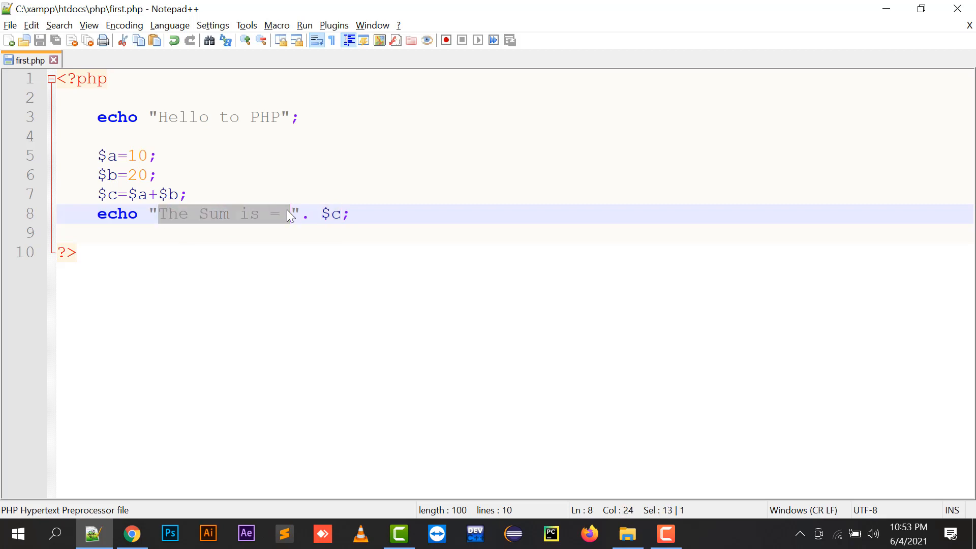
{"action": "mouse_move", "coordinate": [320, 215]}
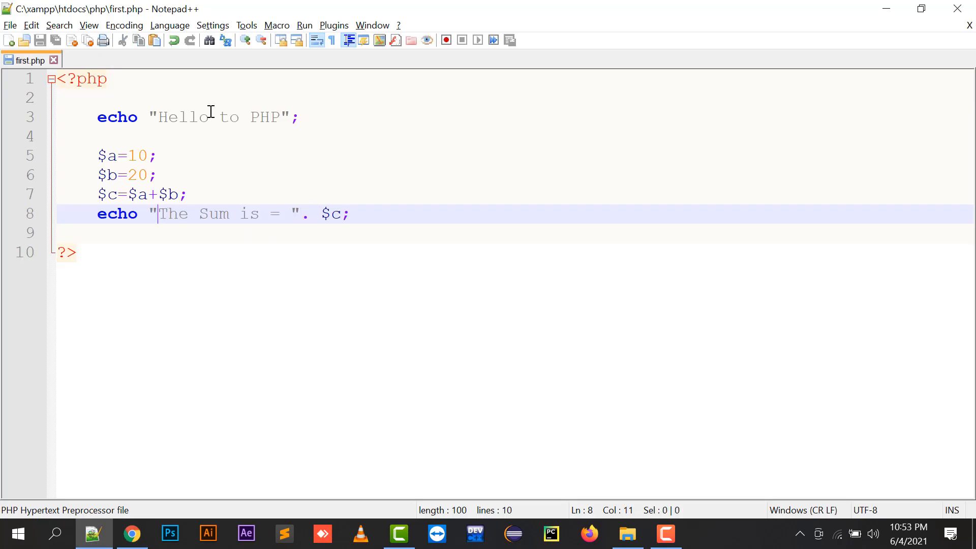
{"action": "type", "text": "<br/>"}
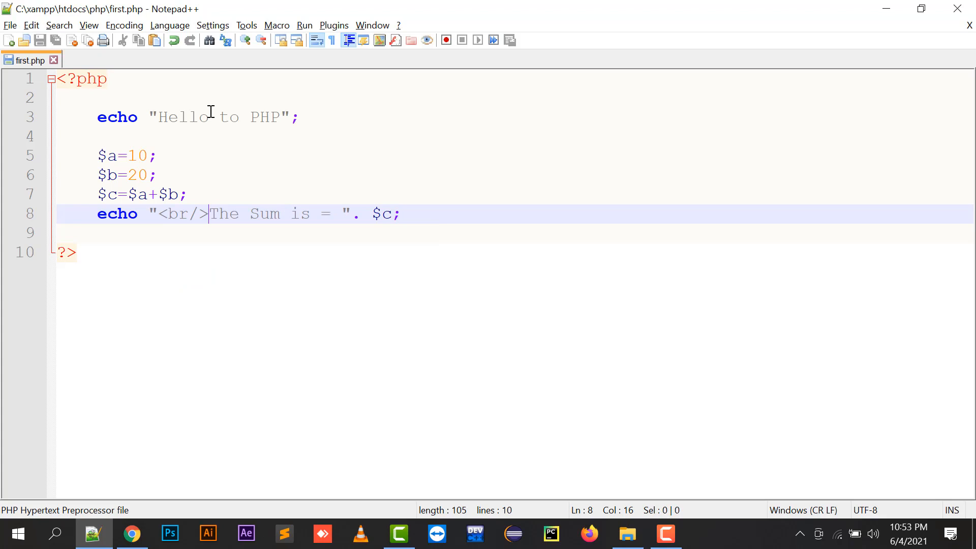
- Append ."</b>" after $c so the label is bold, and save first.php
{"action": "left_click", "coordinate": [131, 534]}
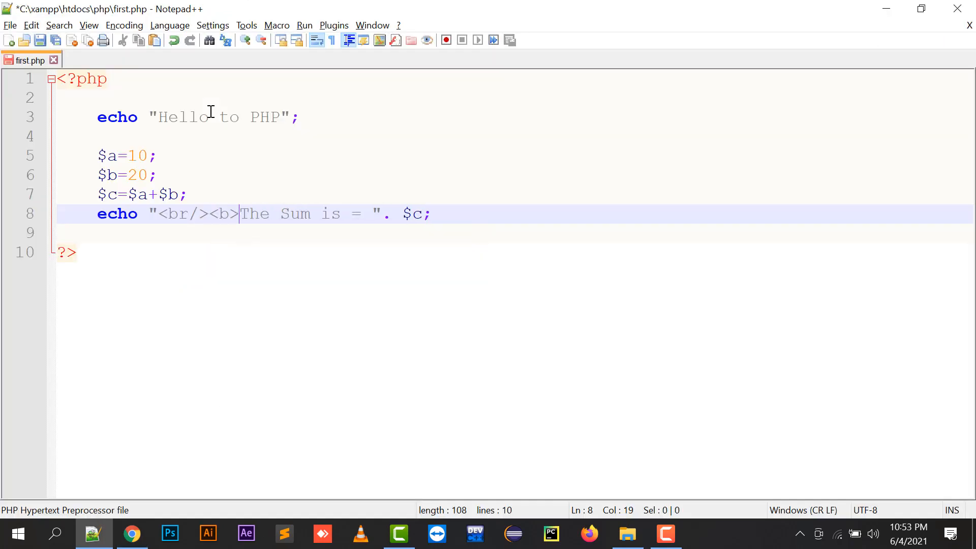
{"action": "type", "text": "."}
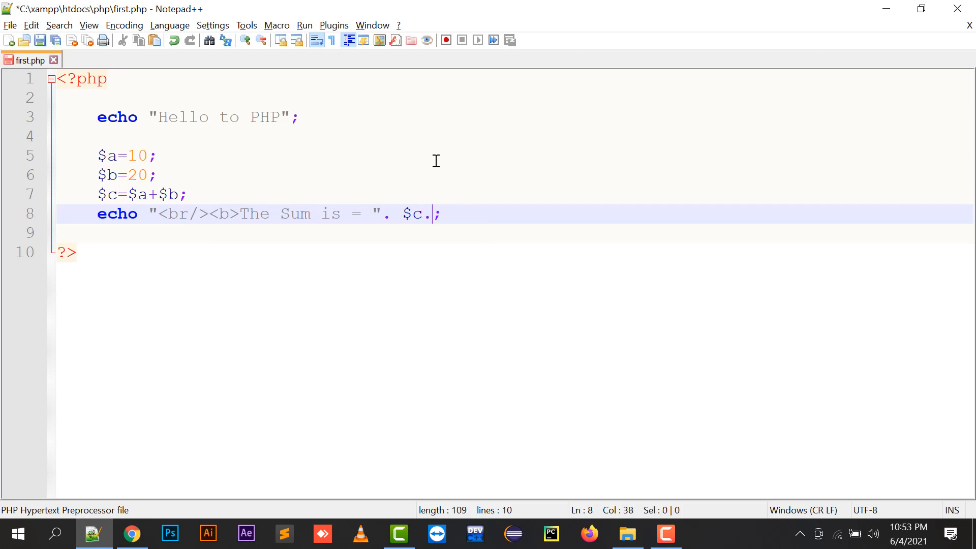
{"action": "type", "text": "\"\""}
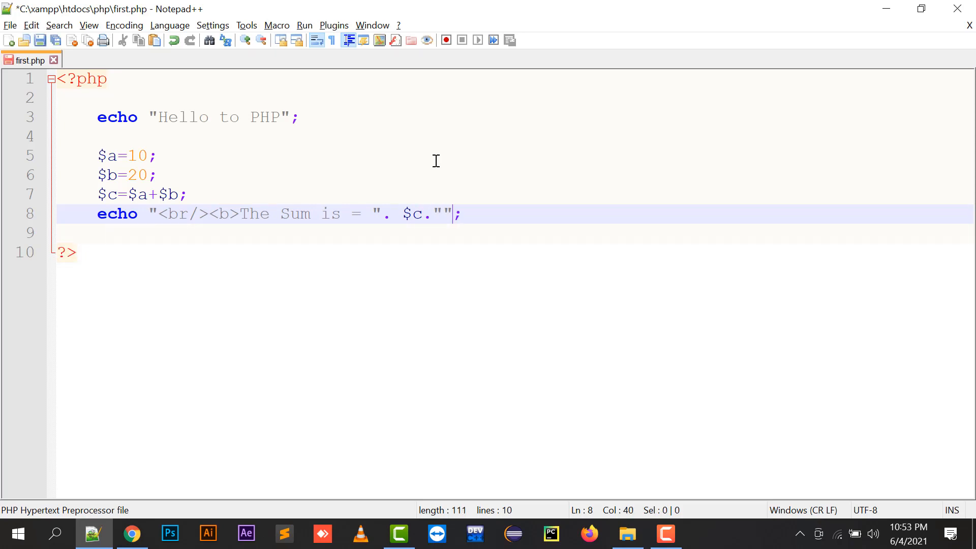
{"action": "type", "text": "</b>"}
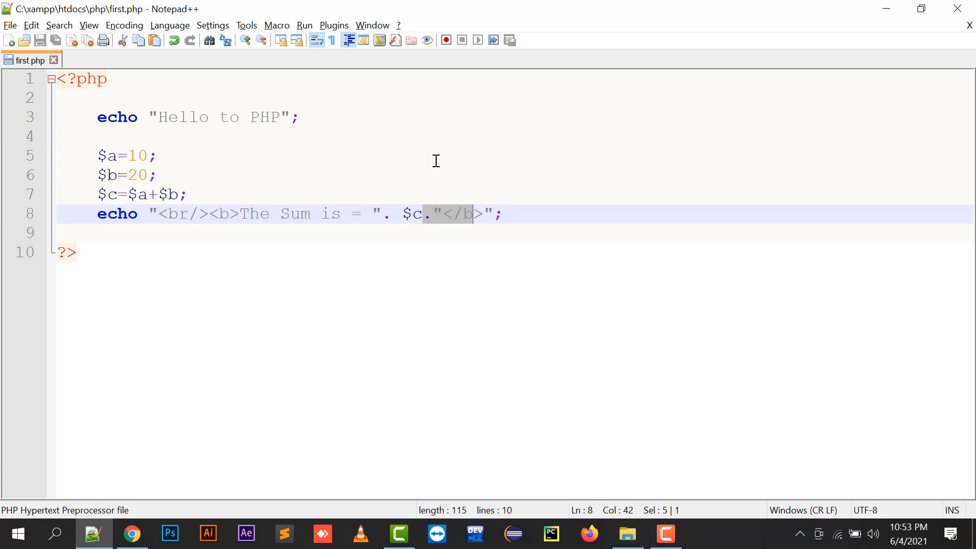
{"action": "left_click", "coordinate": [436, 214]}
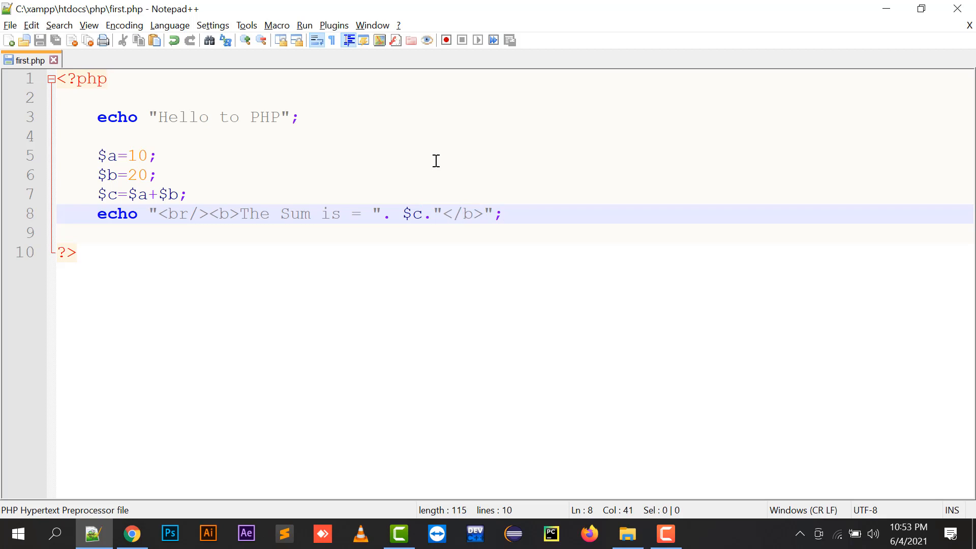
{"action": "mouse_move", "coordinate": [422, 215]}
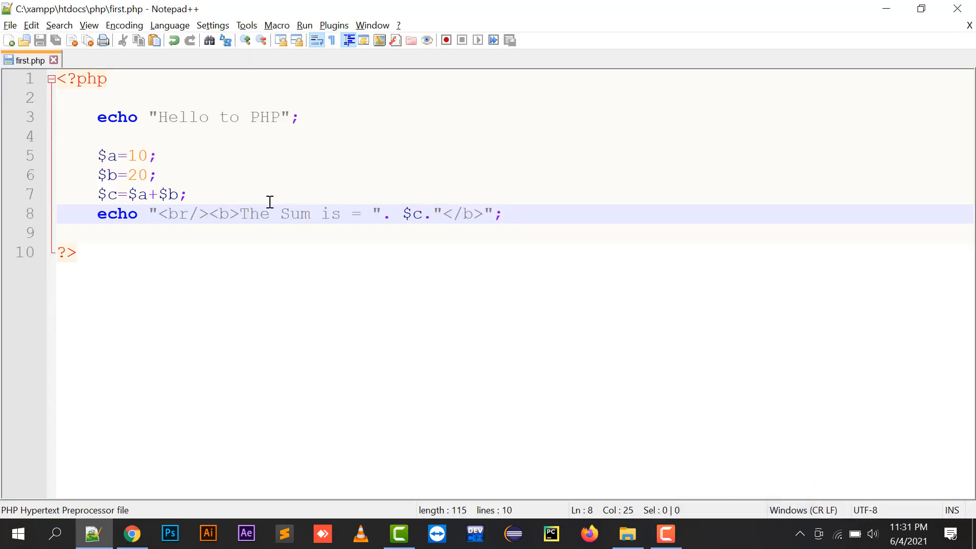
{"action": "left_click", "coordinate": [214, 232]}
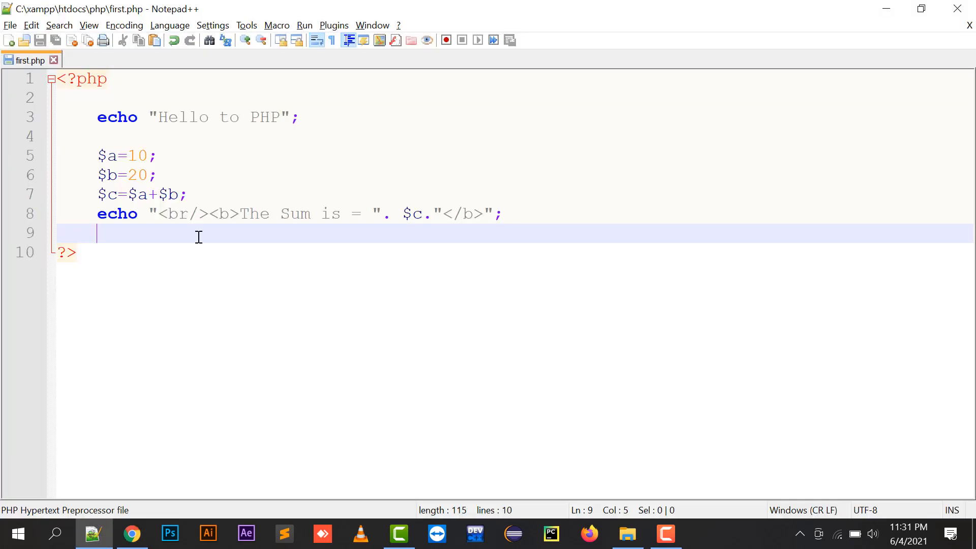
- Write if($c==30) echoing "<br/>Right Guess" else "<br/>Wrong Guess"
{"action": "type", "text": "if"}
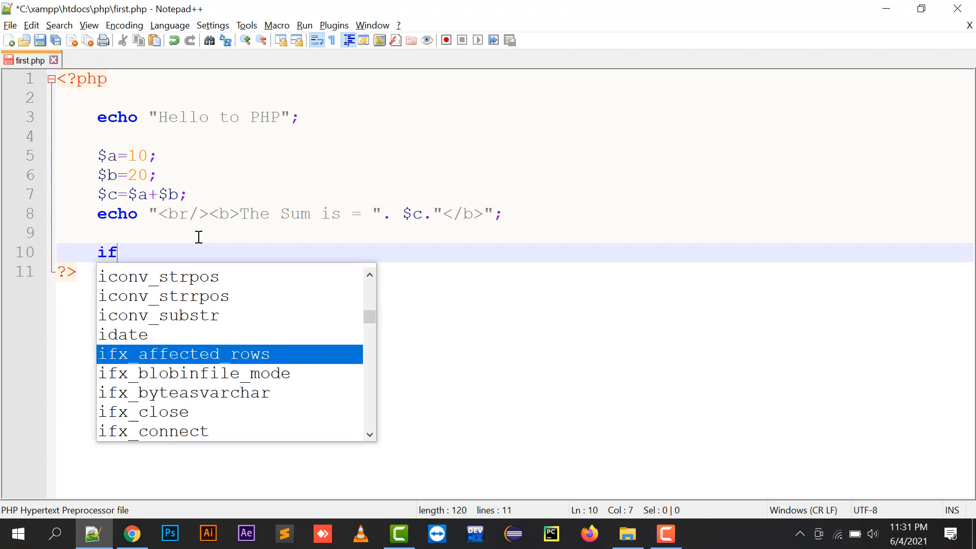
{"action": "type", "text": "($c==30"}
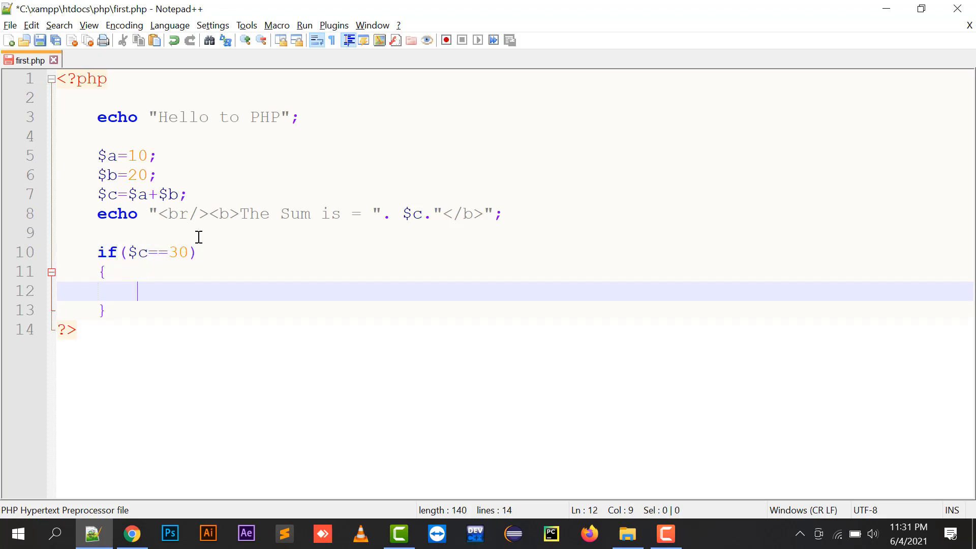
{"action": "type", "text": "echo \"R\";"}
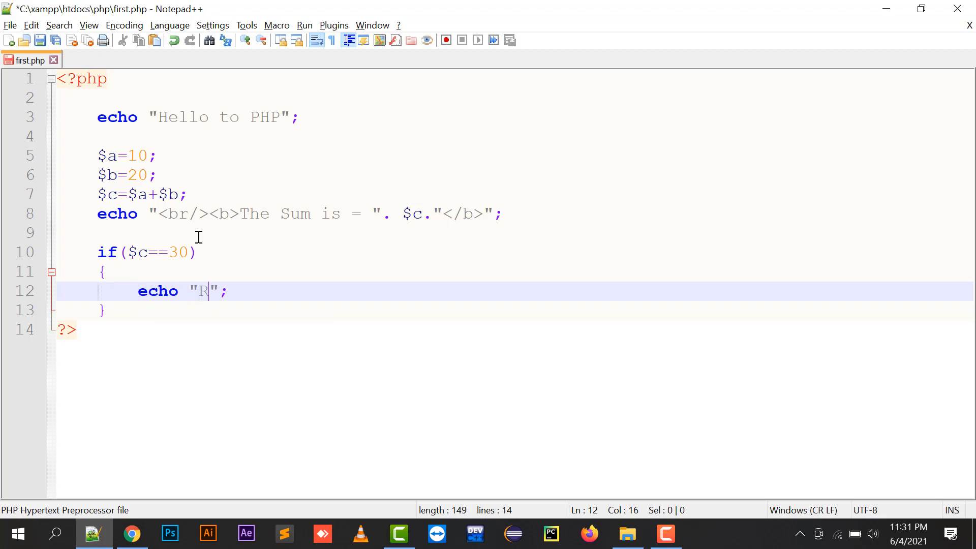
{"action": "type", "text": "ight Guess\";"}
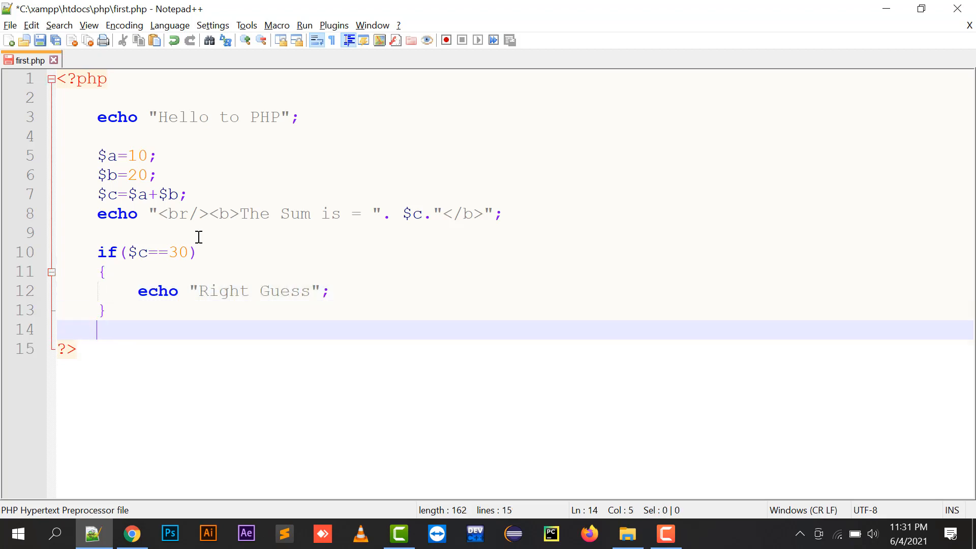
{"action": "type", "text": "else"}
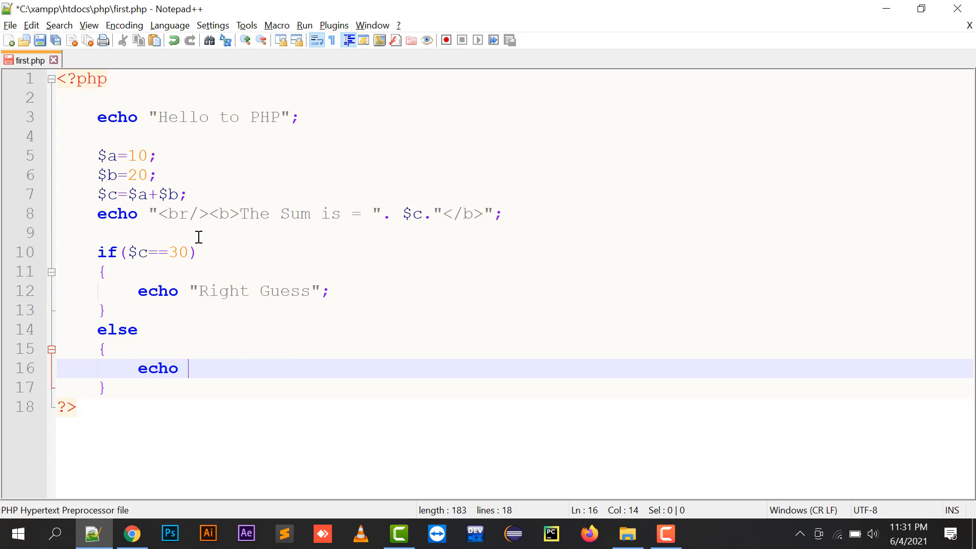
{"action": "type", "text": "\"\";"}
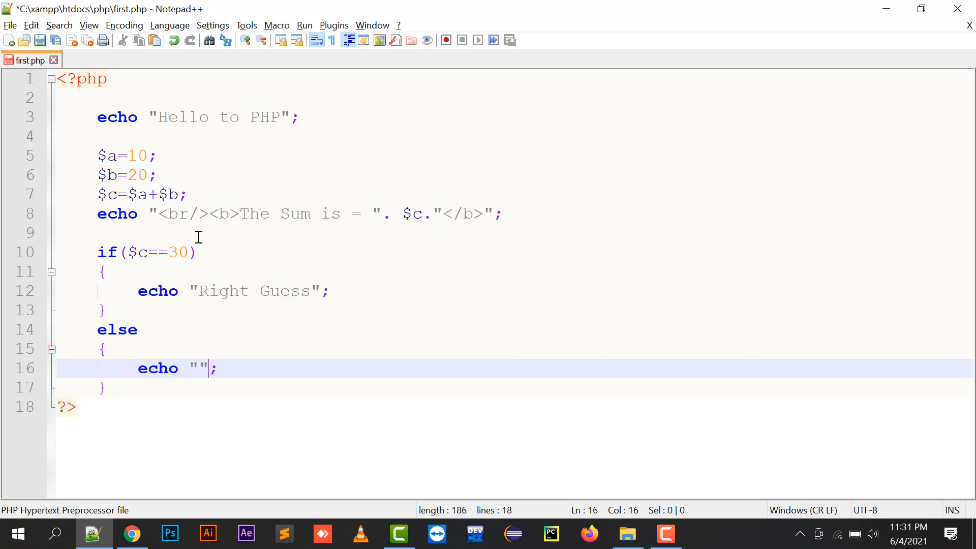
{"action": "type", "text": "Wrong Guess"}
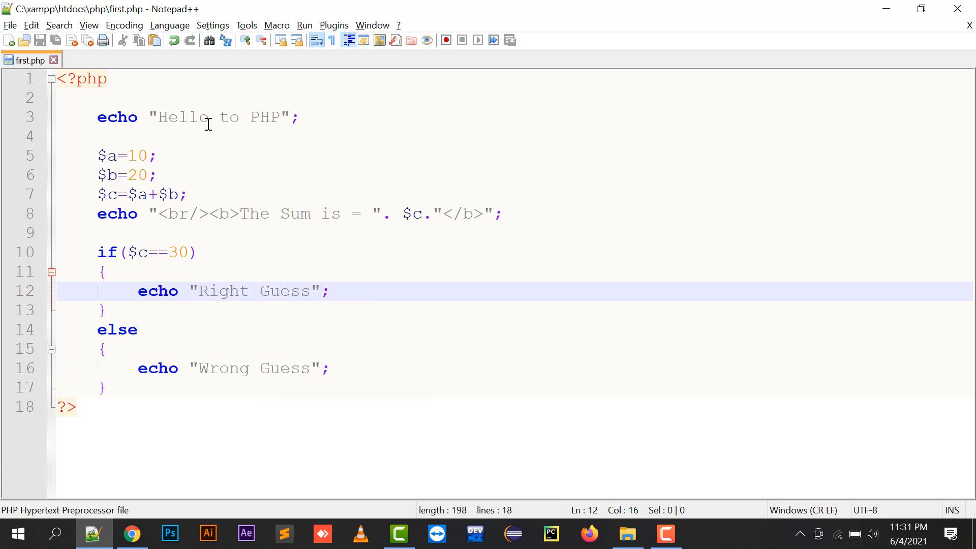
{"action": "type", "text": "<br/>"}
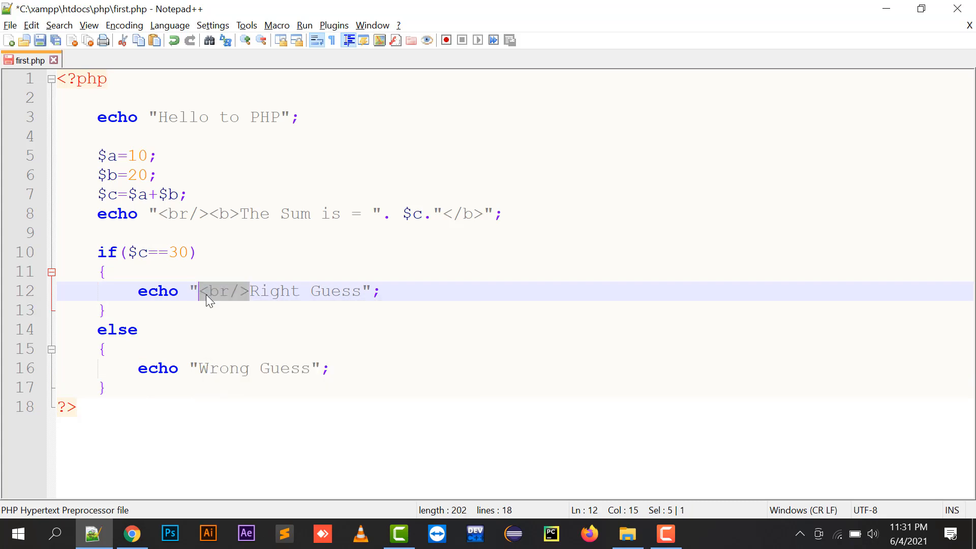
{"action": "type", "text": "<br/>"}
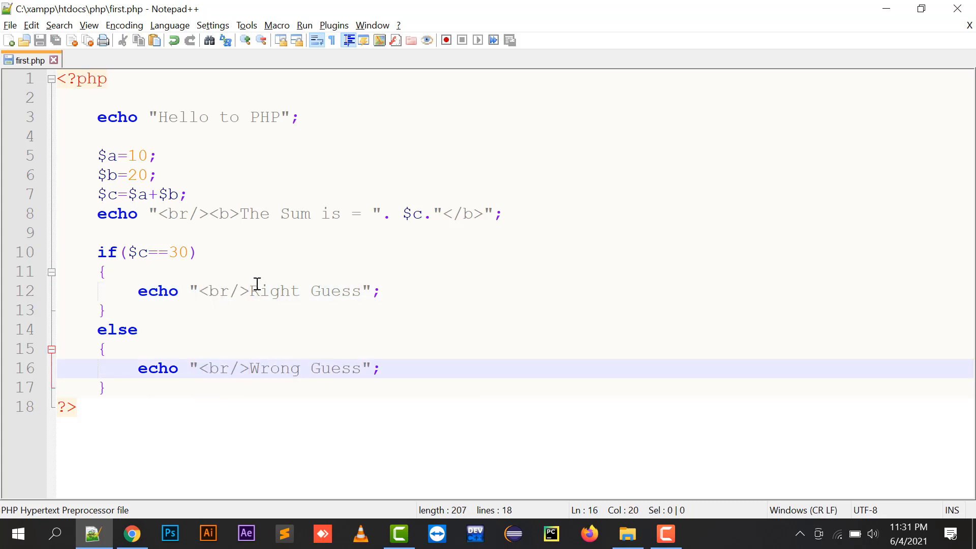
- Save and check the guess output in the browser, then return below the else block
{"action": "left_click", "coordinate": [131, 534]}
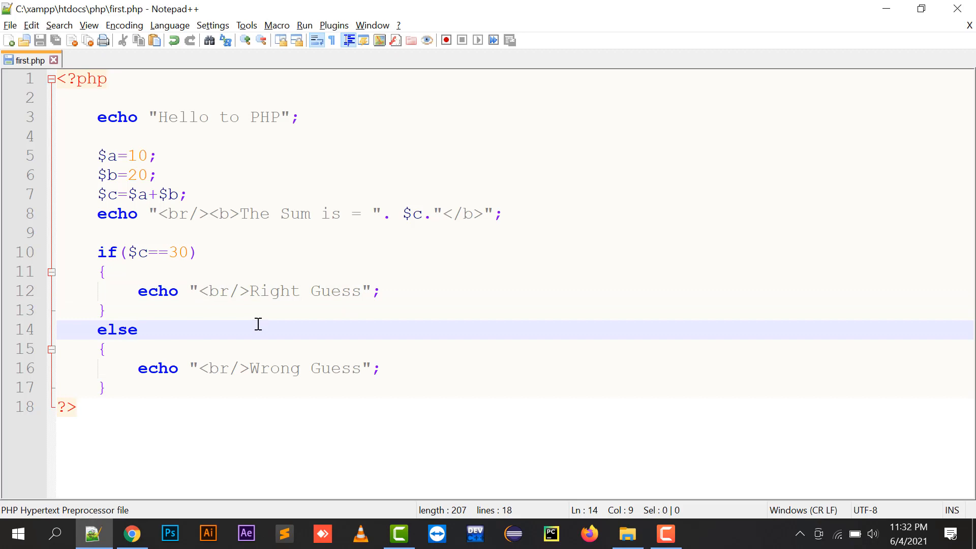
{"action": "left_click", "coordinate": [105, 348]}
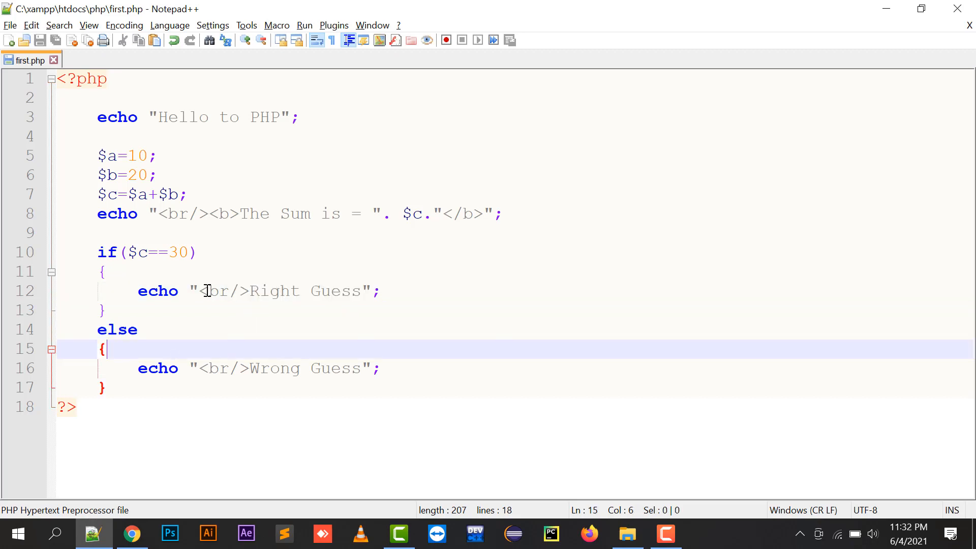
{"action": "left_click", "coordinate": [210, 291]}
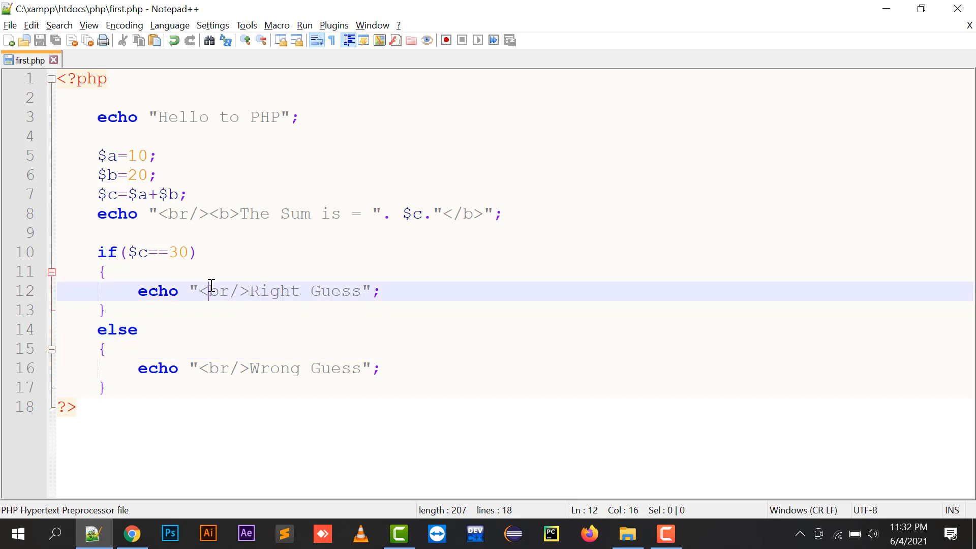
{"action": "left_click", "coordinate": [131, 534]}
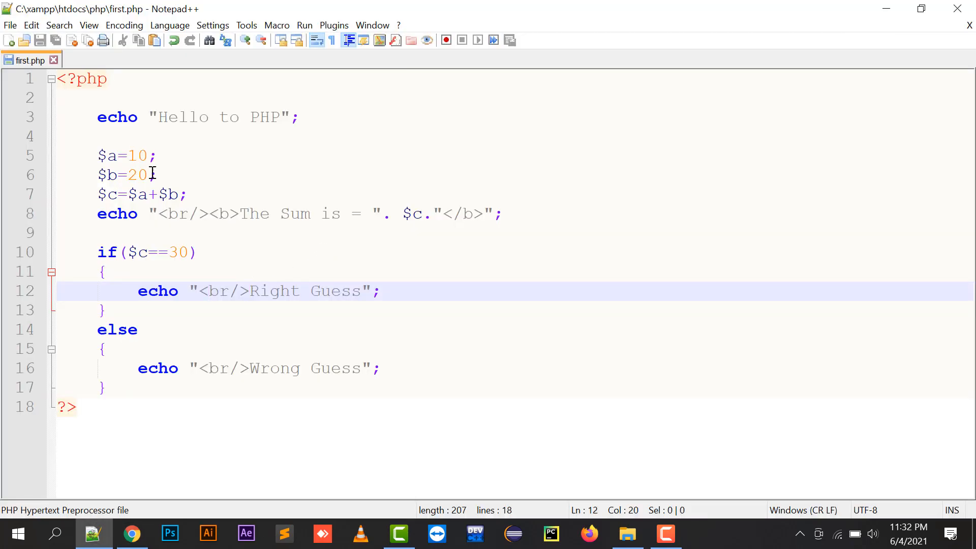
{"action": "left_click", "coordinate": [196, 214]}
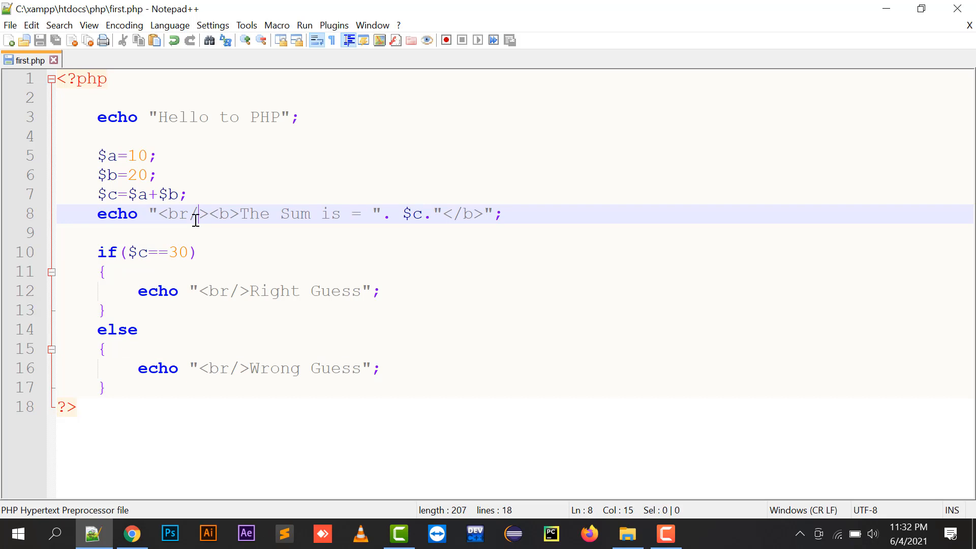
{"action": "left_click", "coordinate": [105, 349]}
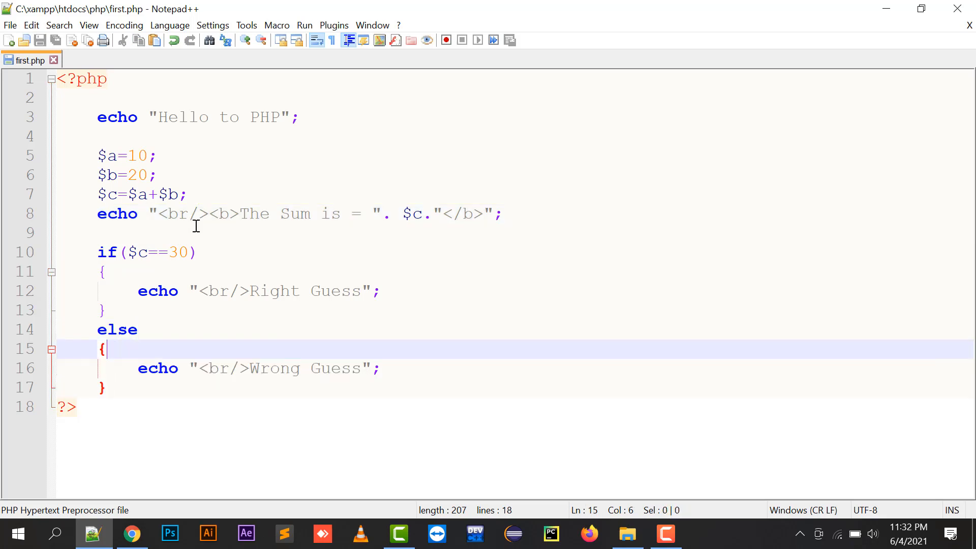
- Write $i=1; and while($i<=10) echoing $i and incrementing $i=$i+1;
{"action": "type", "text": "$"}
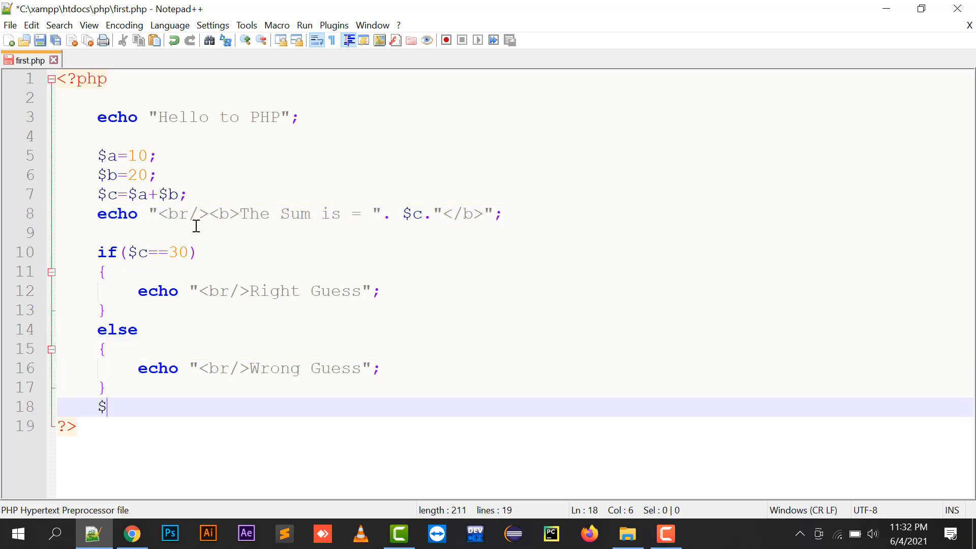
{"action": "type", "text": "i=1;"}
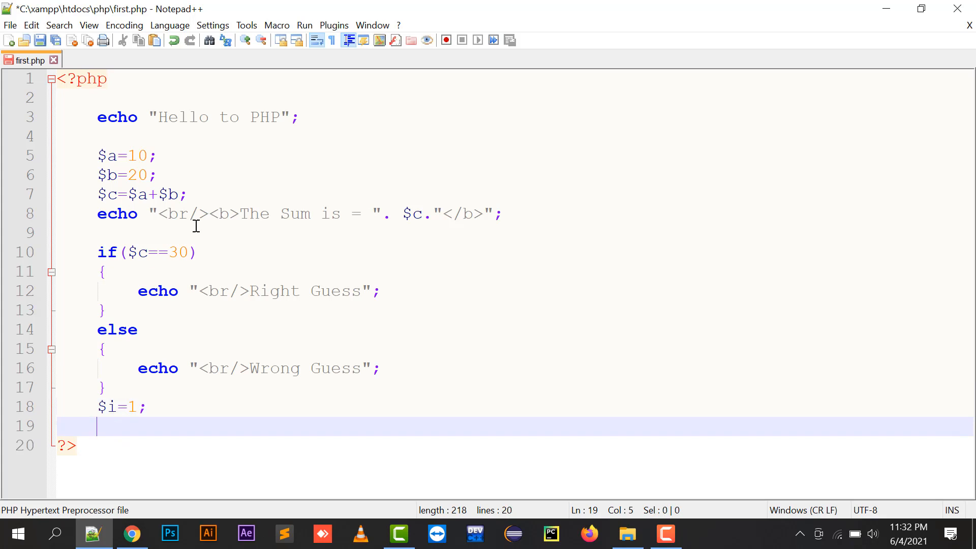
{"action": "type", "text": "while($"}
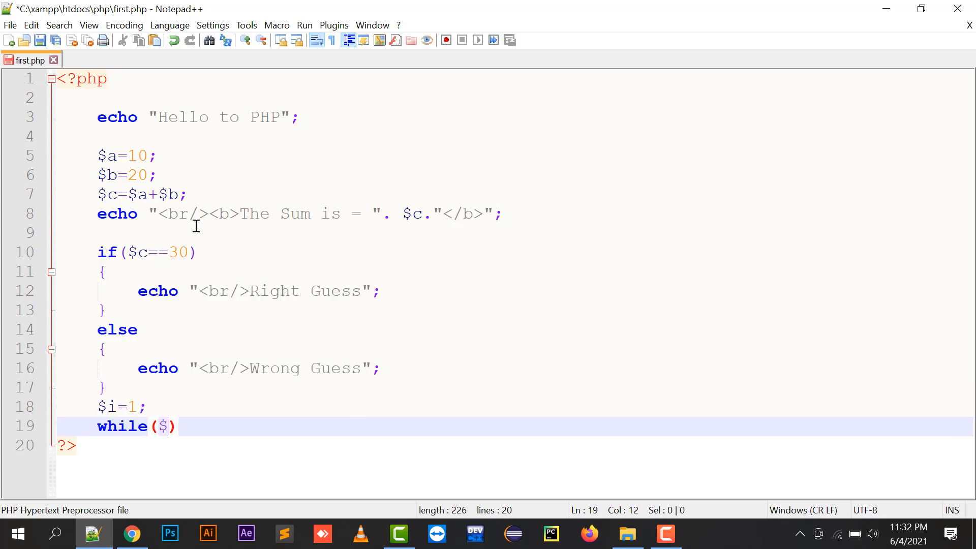
{"action": "type", "text": "<=10)"}
{"action": "type", "text": "{"}
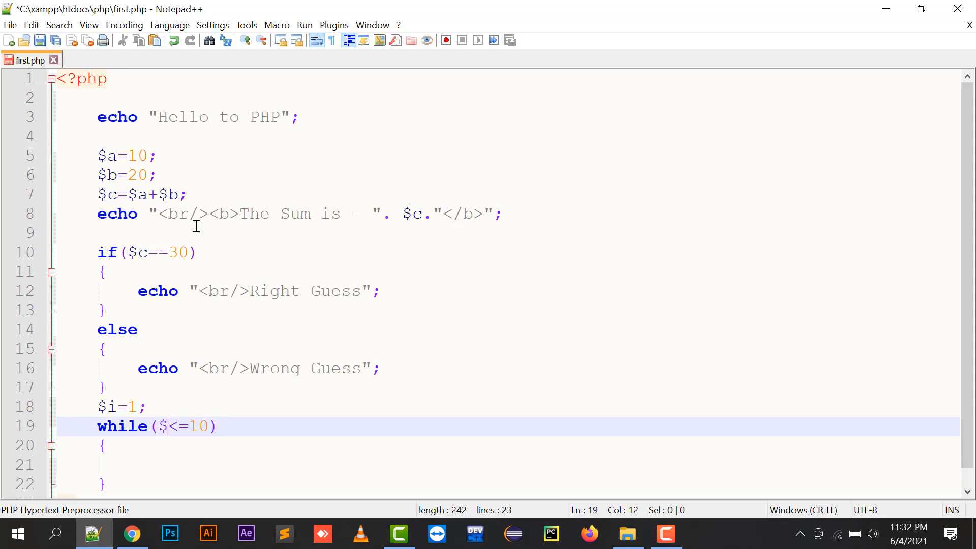
{"action": "type", "text": "i"}
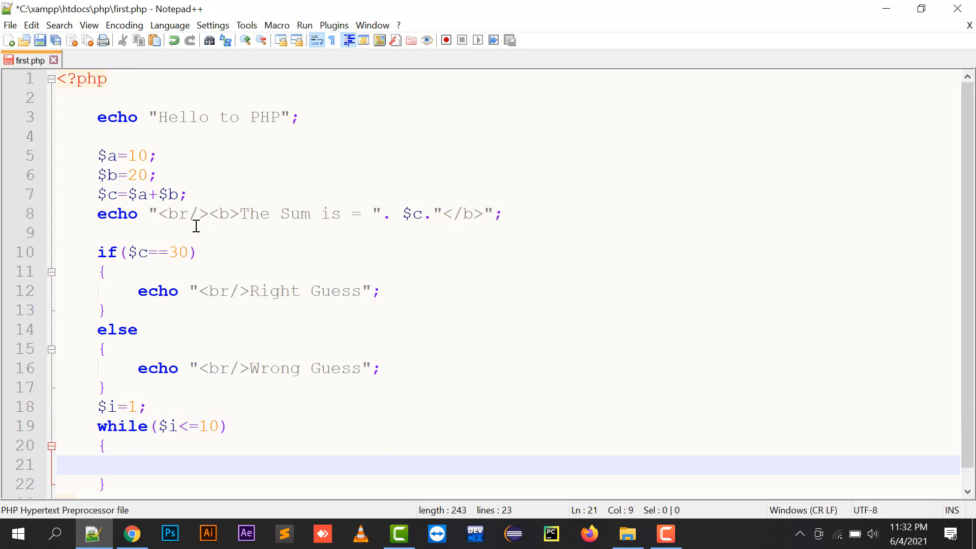
{"action": "type", "text": "echo $i;"}
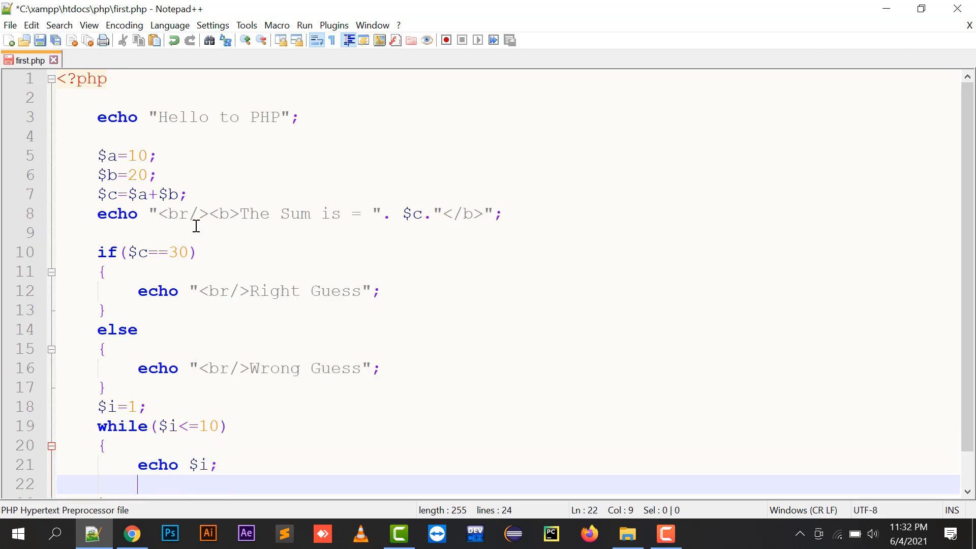
{"action": "type", "text": "$i=$i+"}
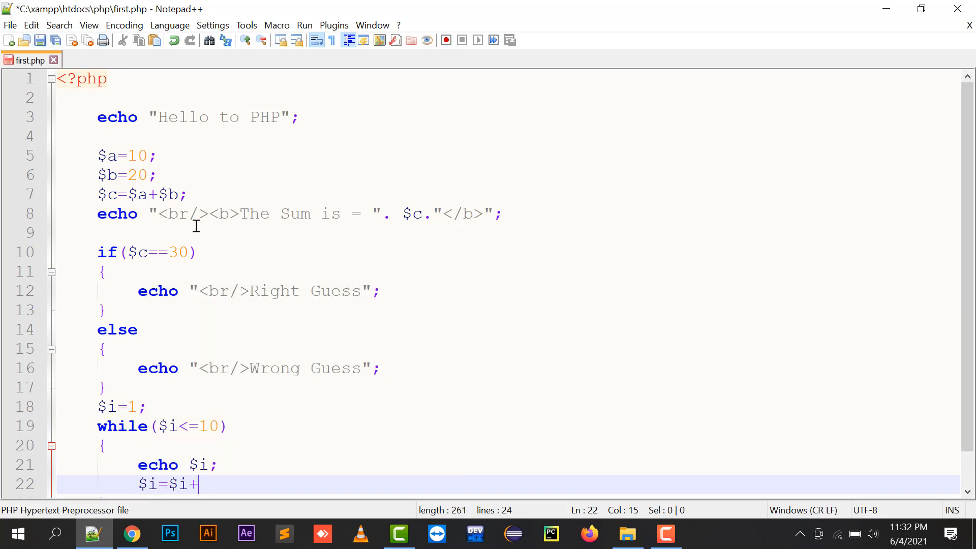
{"action": "type", "text": "1;"}
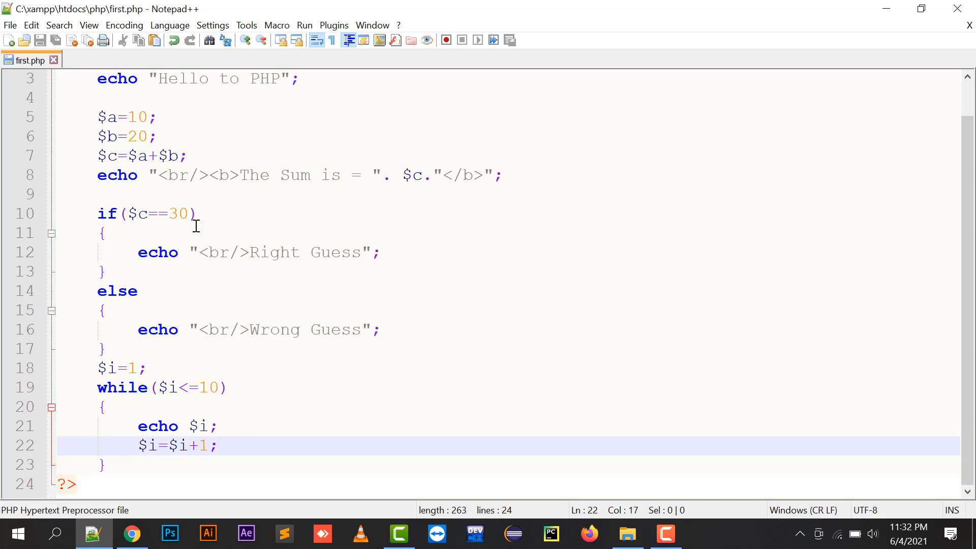
- Review the loop's $i uses, increment and <=10 limit in the condition
{"action": "left_click", "coordinate": [131, 534]}
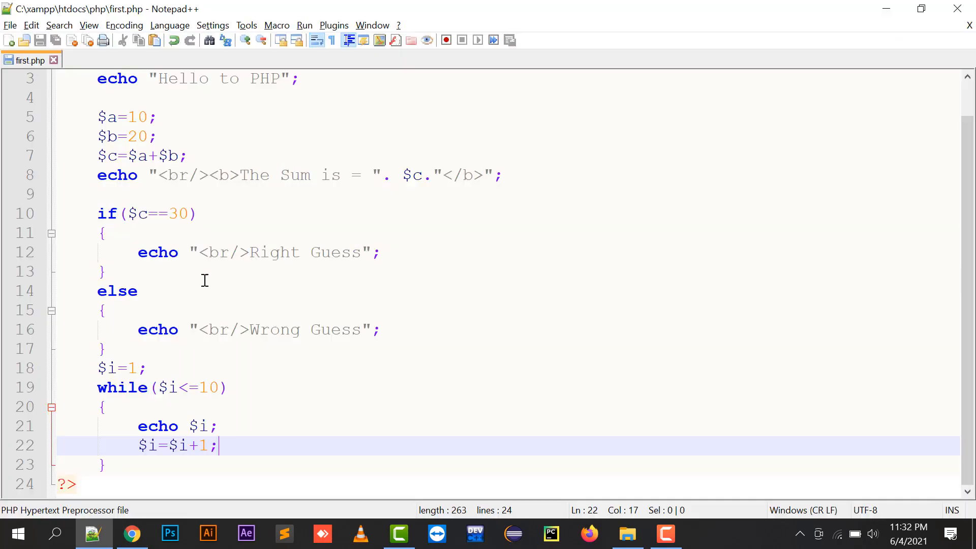
{"action": "left_click", "coordinate": [162, 388]}
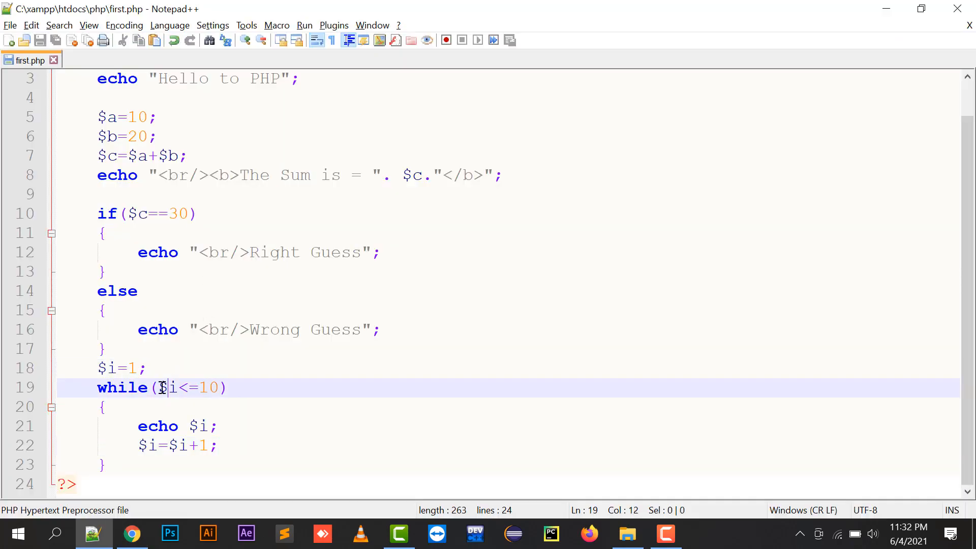
{"action": "left_click", "coordinate": [159, 426]}
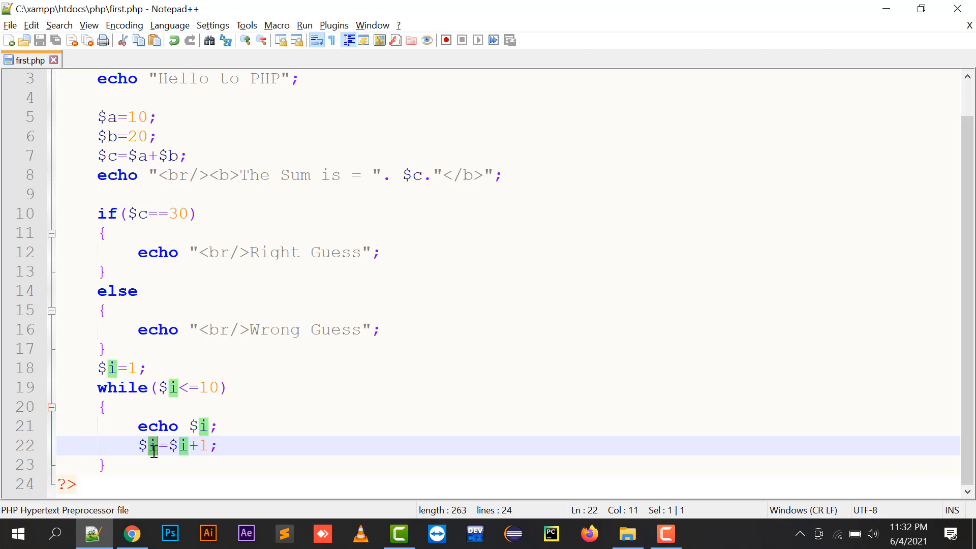
{"action": "mouse_move", "coordinate": [112, 400]}
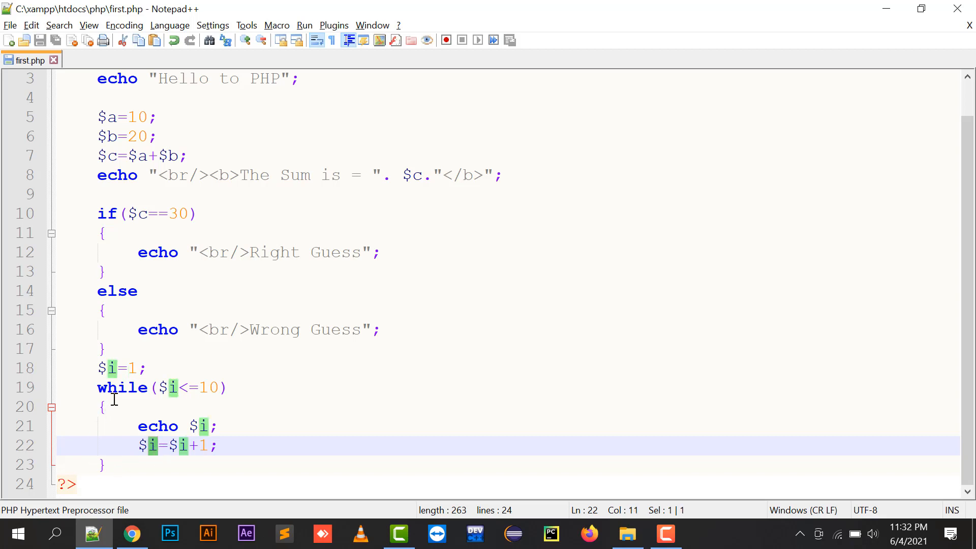
{"action": "mouse_move", "coordinate": [166, 387]}
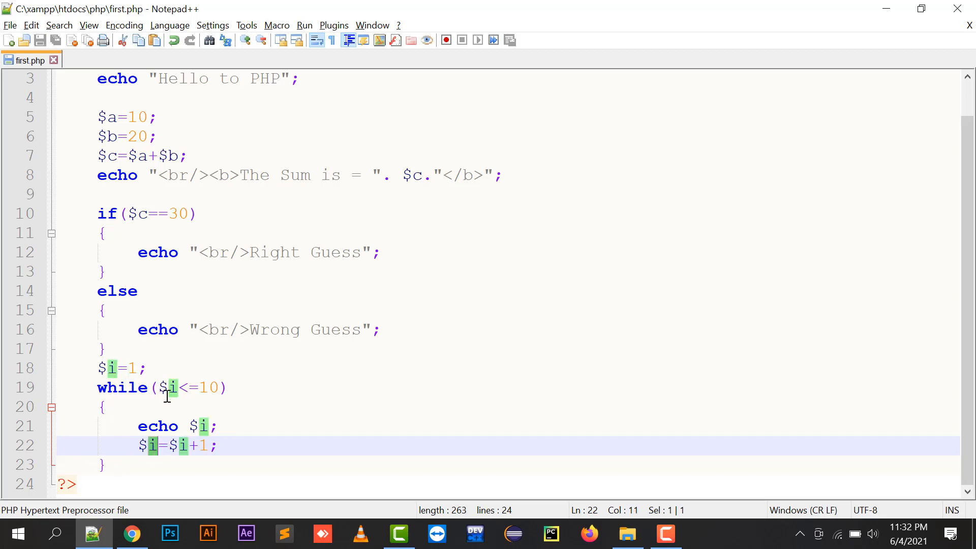
{"action": "mouse_move", "coordinate": [201, 426]}
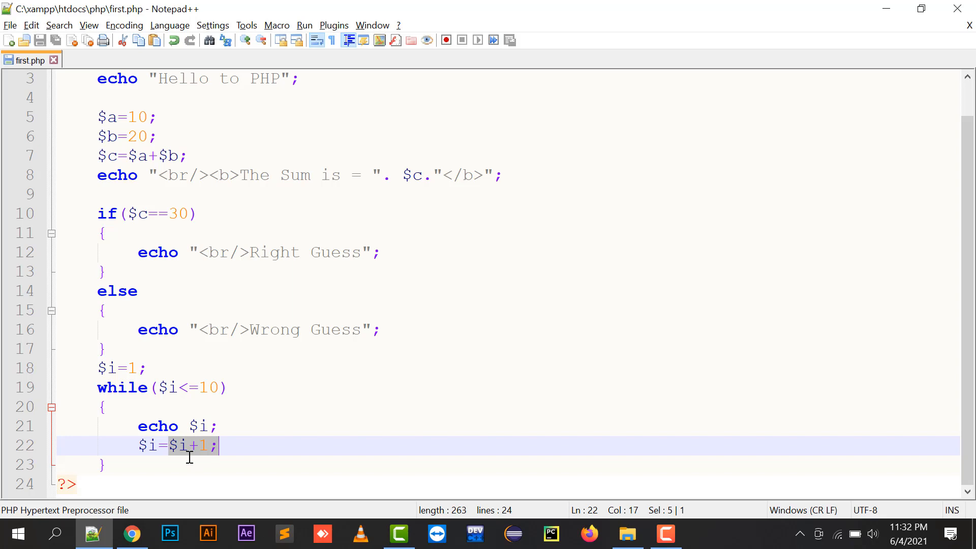
{"action": "left_click", "coordinate": [167, 387]}
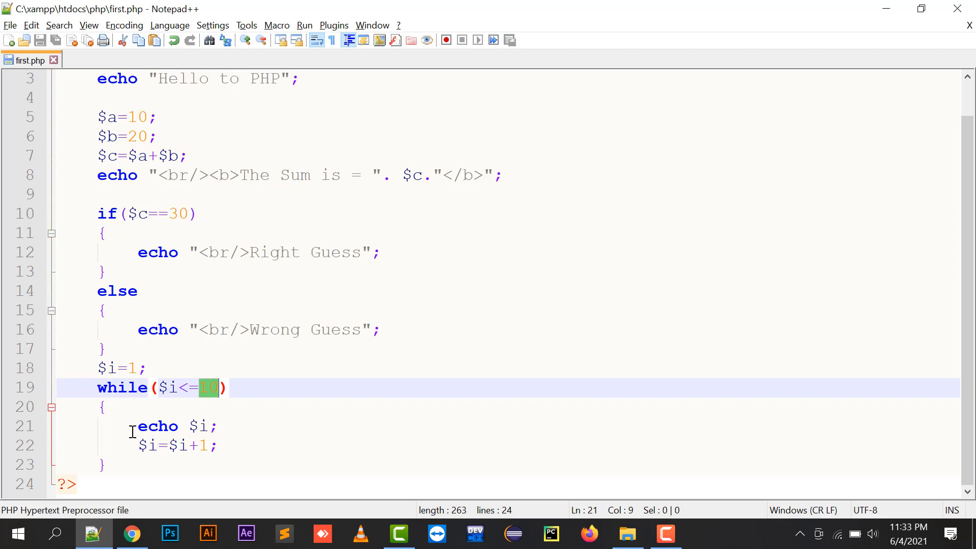
{"action": "double_click", "coordinate": [158, 426]}
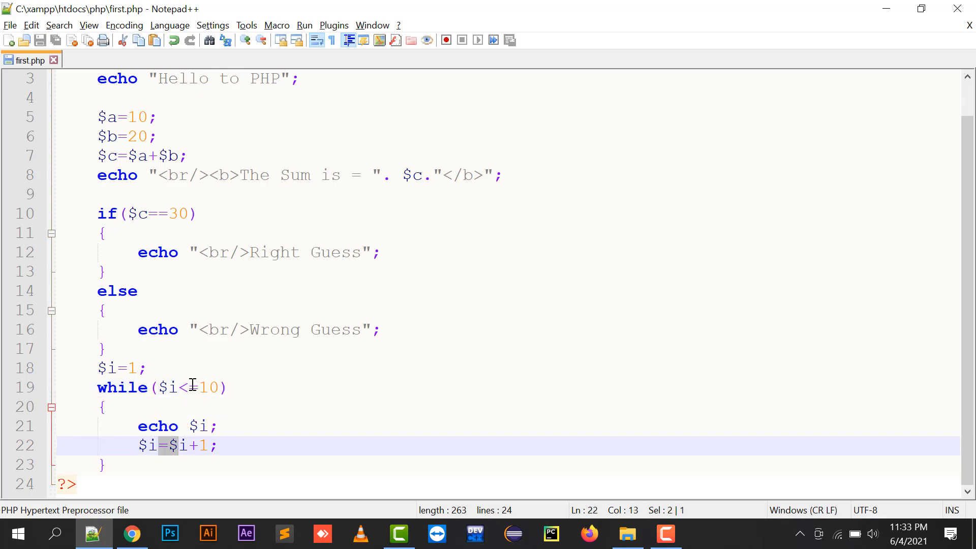
{"action": "type", "text": "="}
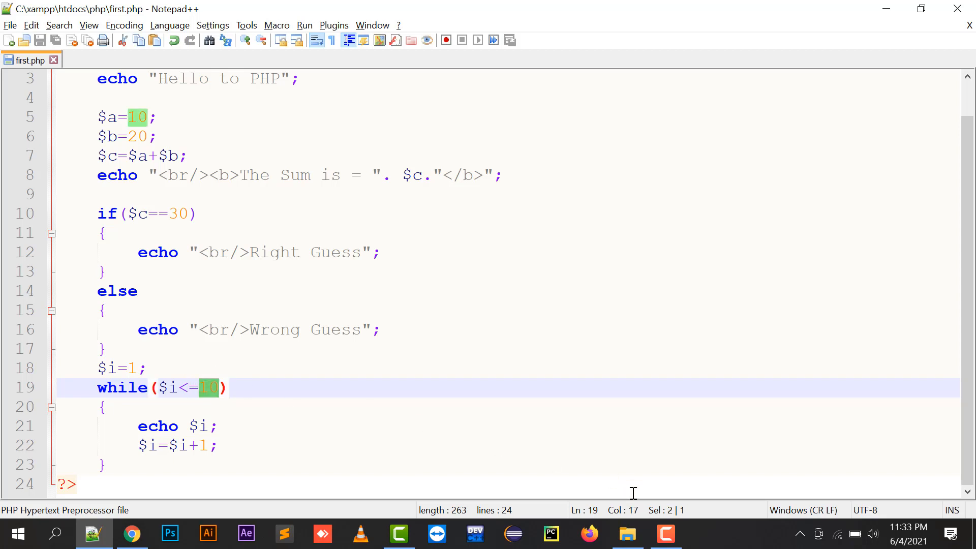
- Add an echo "<br/>"; line break and check the numbers 1 to 10 in the browser
{"action": "left_click", "coordinate": [131, 534]}
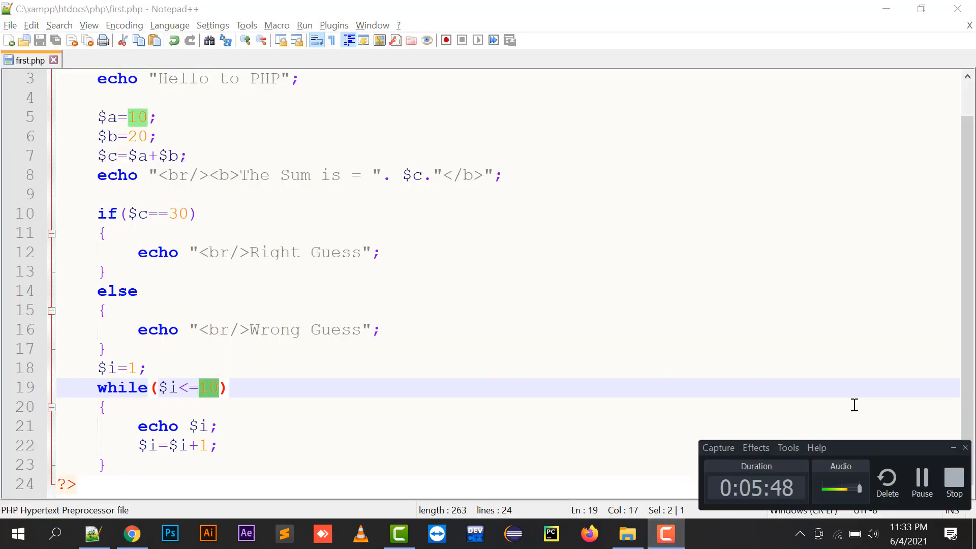
{"action": "left_click", "coordinate": [106, 465]}
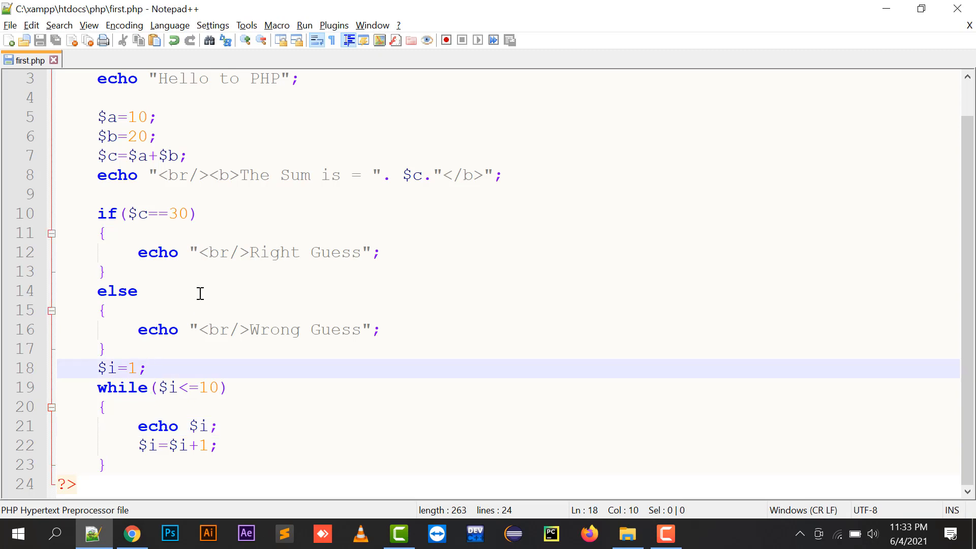
{"action": "type", "text": "echo \"\";"}
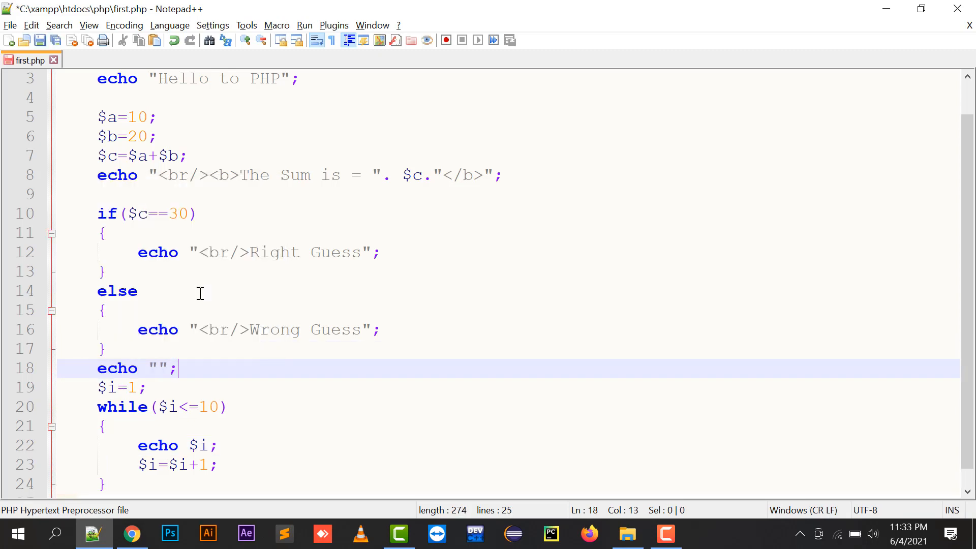
{"action": "type", "text": "<br/>"}
{"action": "left_click", "coordinate": [509, 445]}
{"action": "type", "text": ".\"<\""}
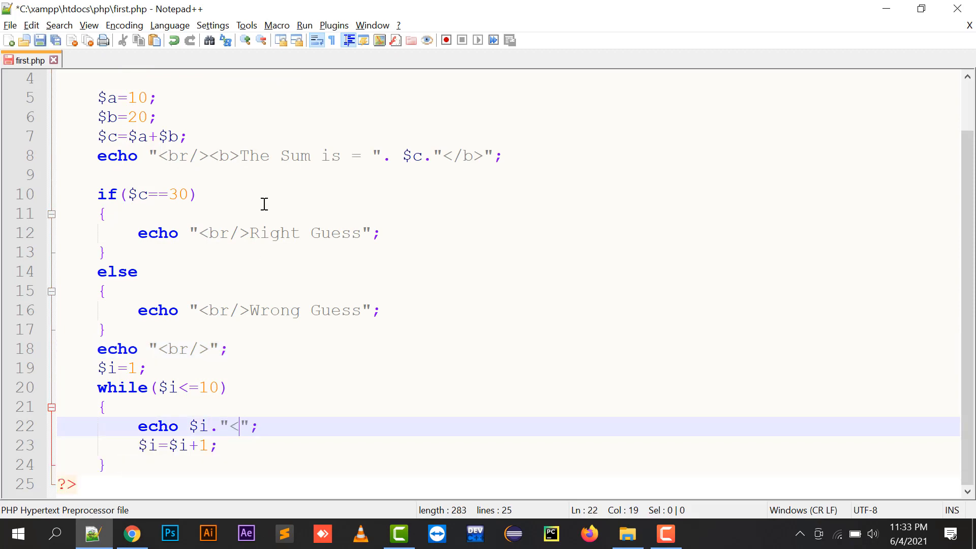
{"action": "left_click", "coordinate": [131, 533]}
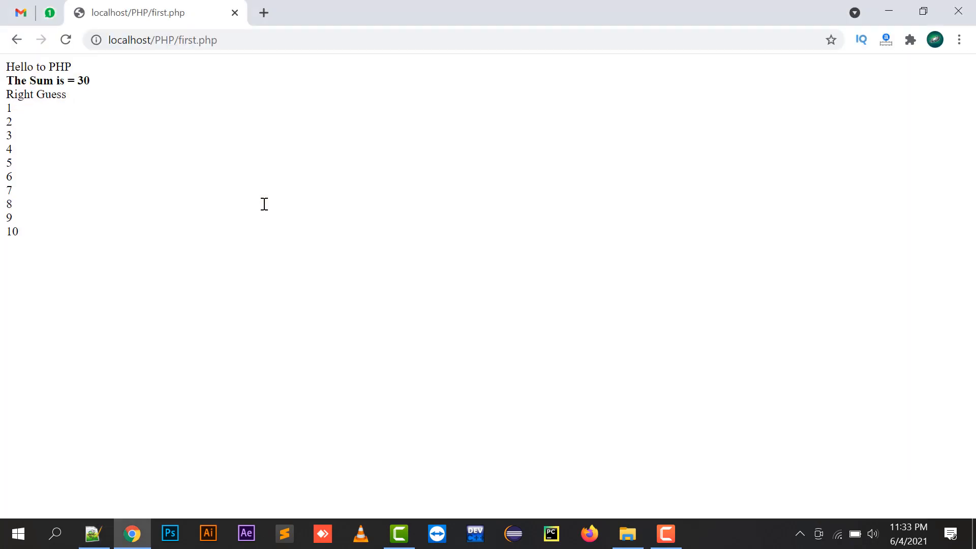
{"action": "mouse_move", "coordinate": [10, 189]}
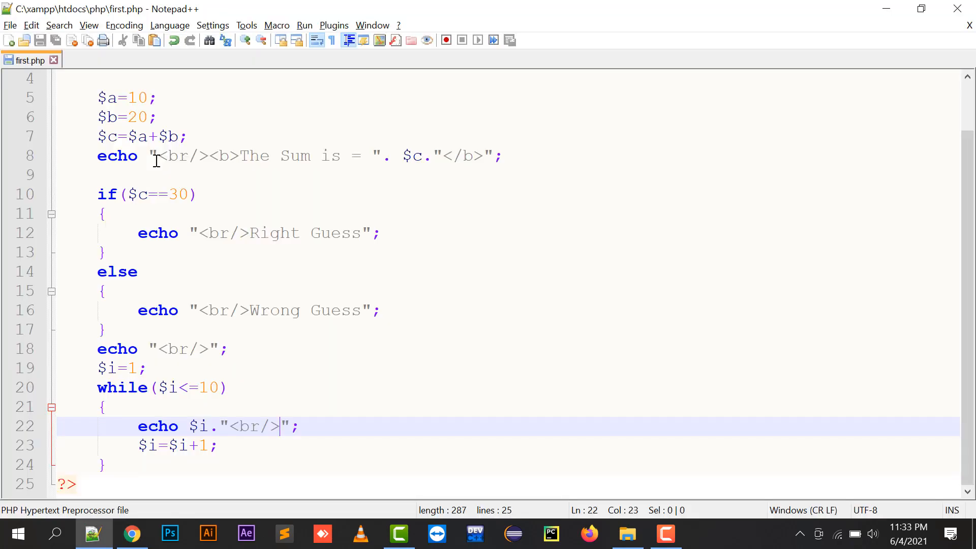
{"action": "mouse_move", "coordinate": [193, 376]}
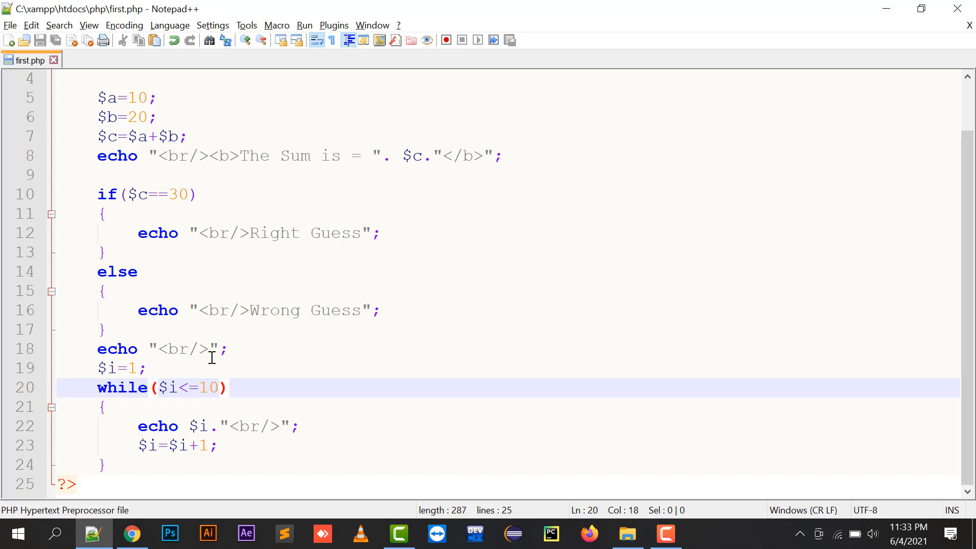
{"action": "scroll", "scroll_direction": "up", "scroll_amount": 3}
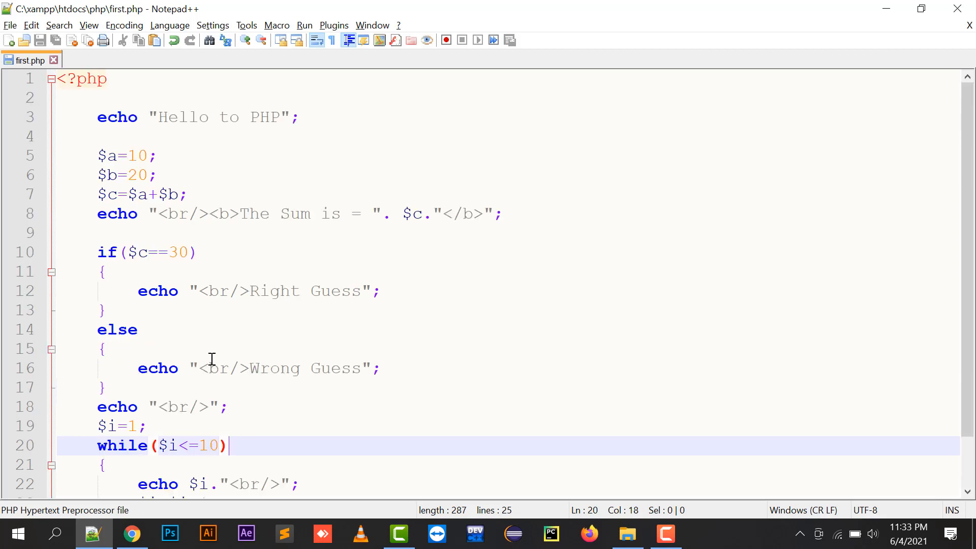
{"action": "scroll", "scroll_direction": "down", "scroll_amount": 3}
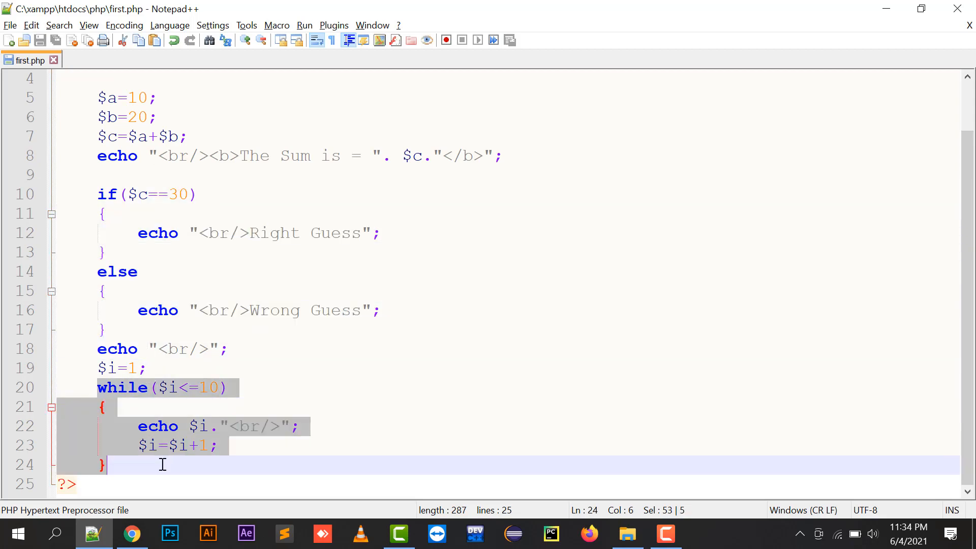
{"action": "mouse_move", "coordinate": [237, 399]}
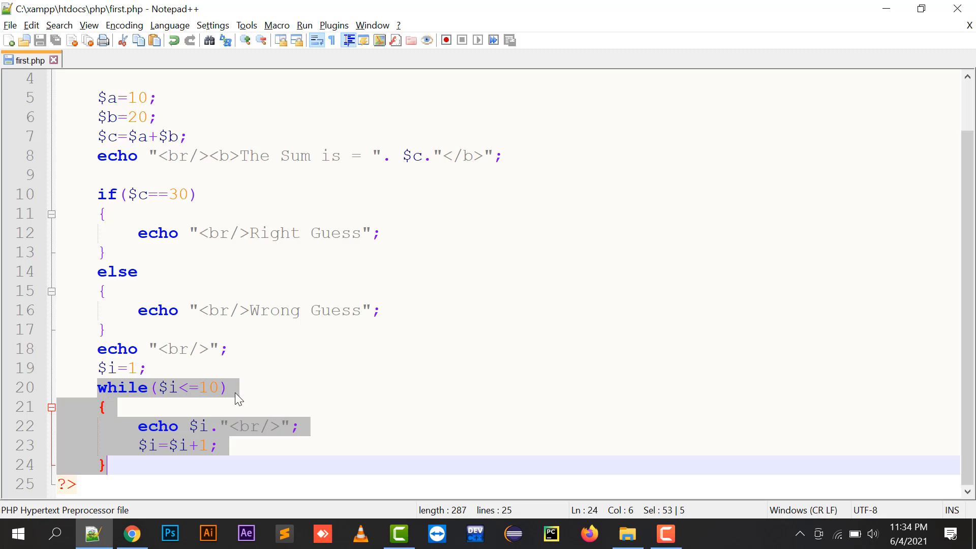
- Close PHP with ?> after the loop brace and reopen <?php before $i=$i+1;
{"action": "left_click", "coordinate": [217, 388]}
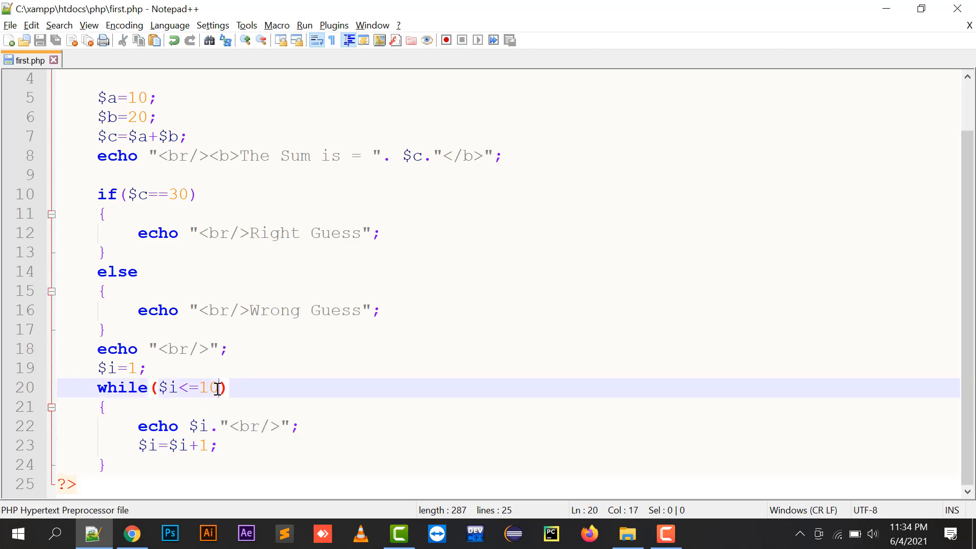
{"action": "left_click", "coordinate": [191, 426]}
{"action": "type", "text": "<"}
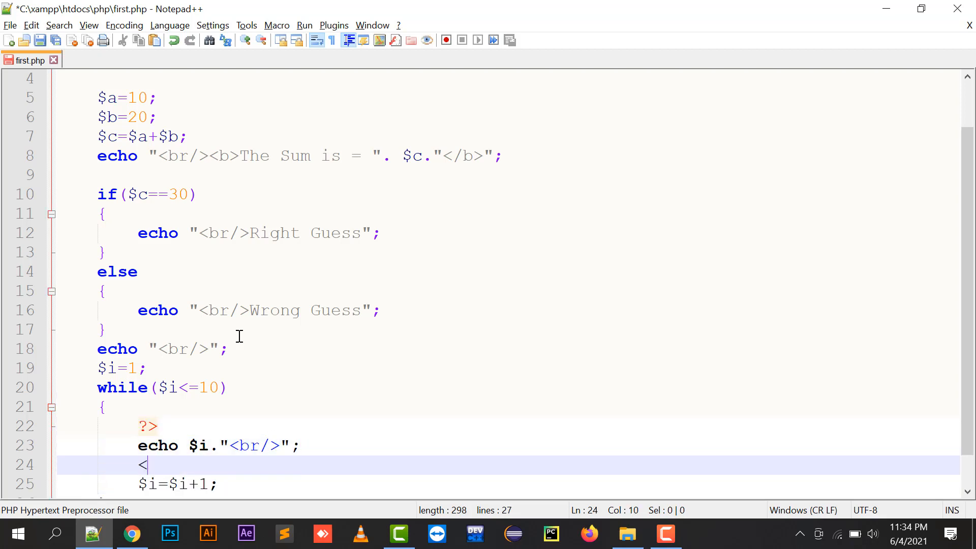
{"action": "type", "text": "?php"}
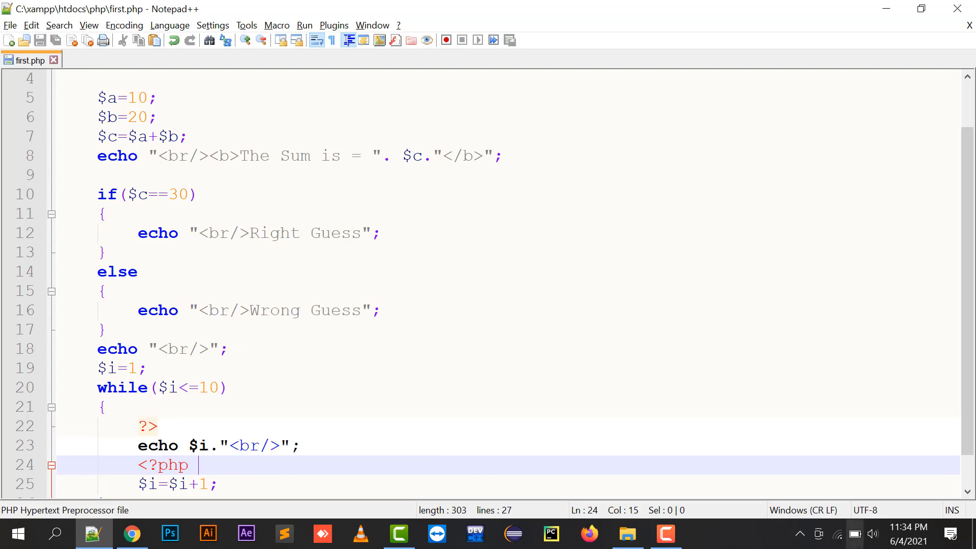
{"action": "scroll", "scroll_direction": "down", "scroll_amount": 3}
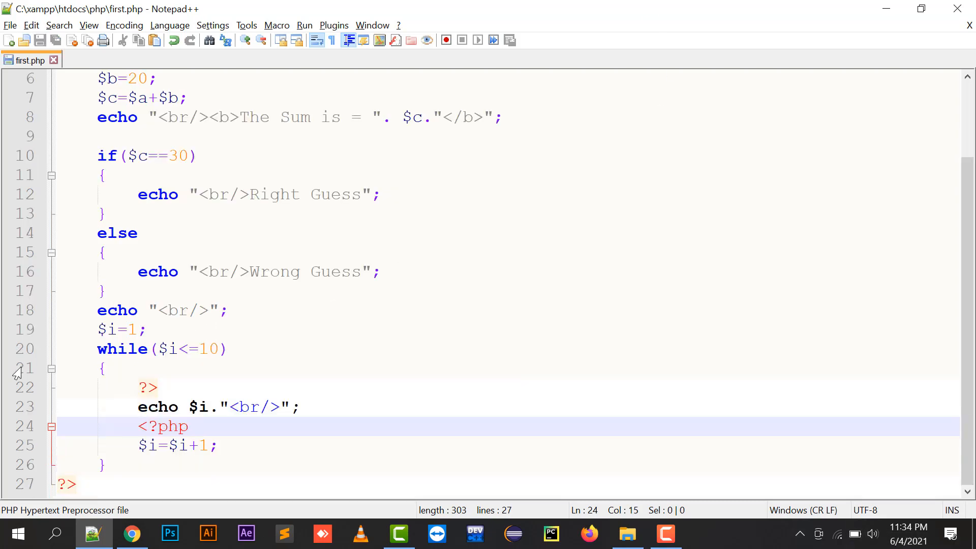
{"action": "left_click", "coordinate": [108, 368]}
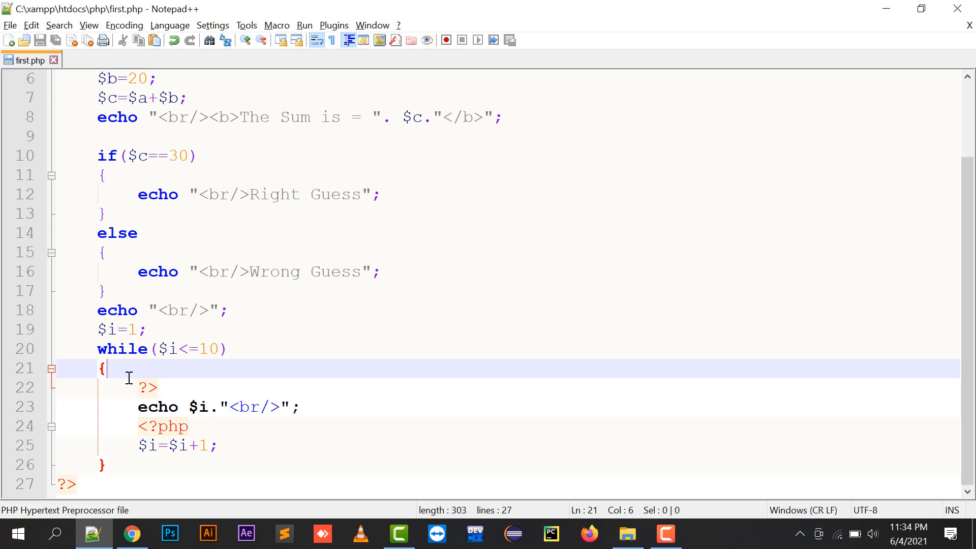
{"action": "mouse_move", "coordinate": [112, 460]}
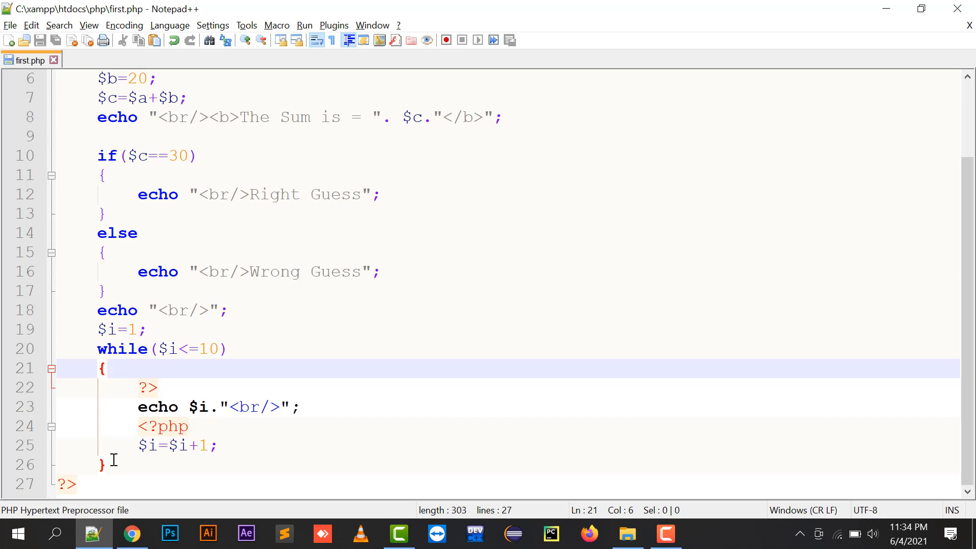
{"action": "left_click", "coordinate": [106, 465]}
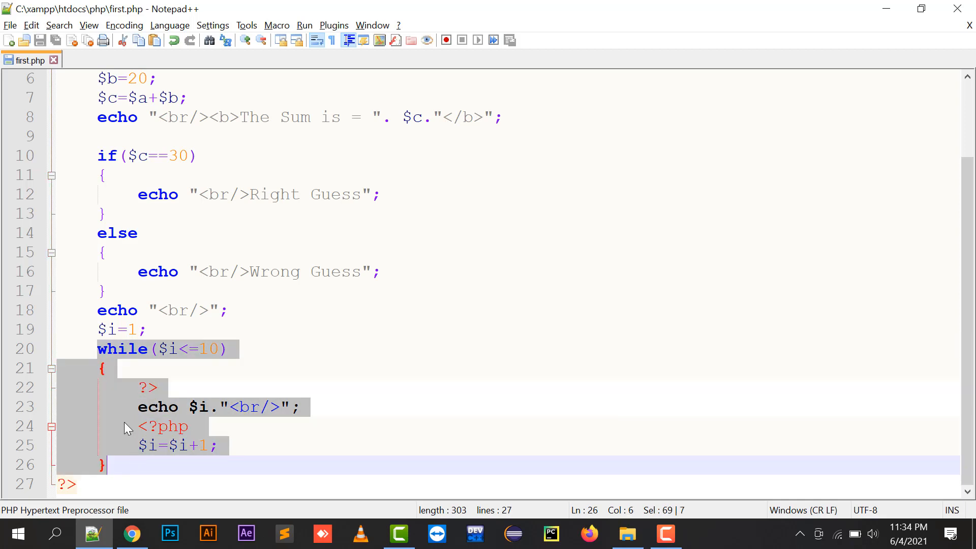
- Replace the echo line inside the loop with an empty <p></p> paragraph and save
{"action": "left_click", "coordinate": [107, 368]}
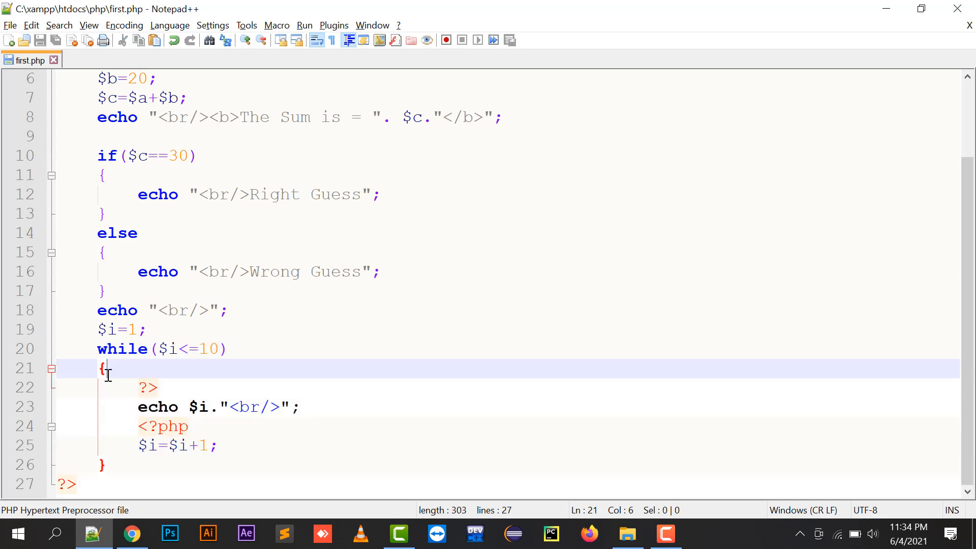
{"action": "left_click", "coordinate": [103, 465]}
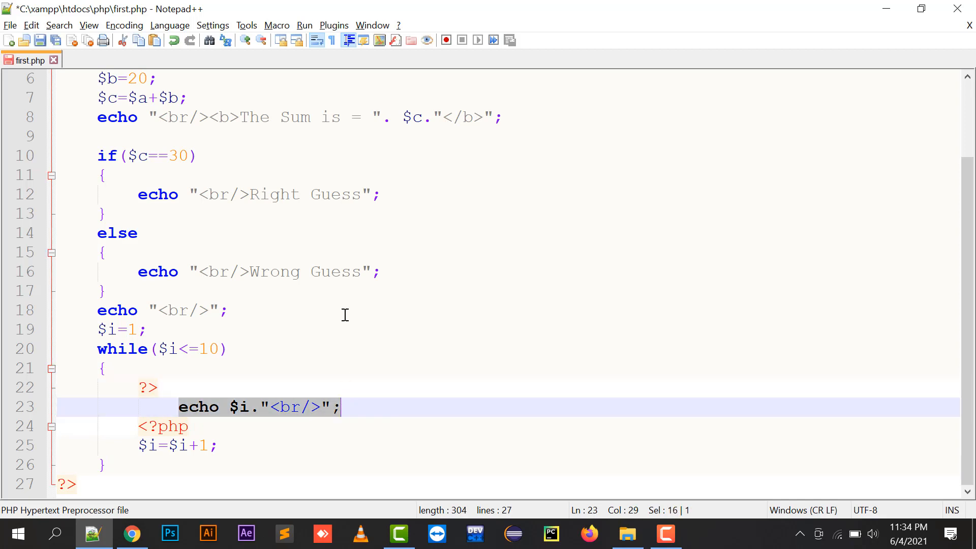
{"action": "type", "text": "<p></p>"}
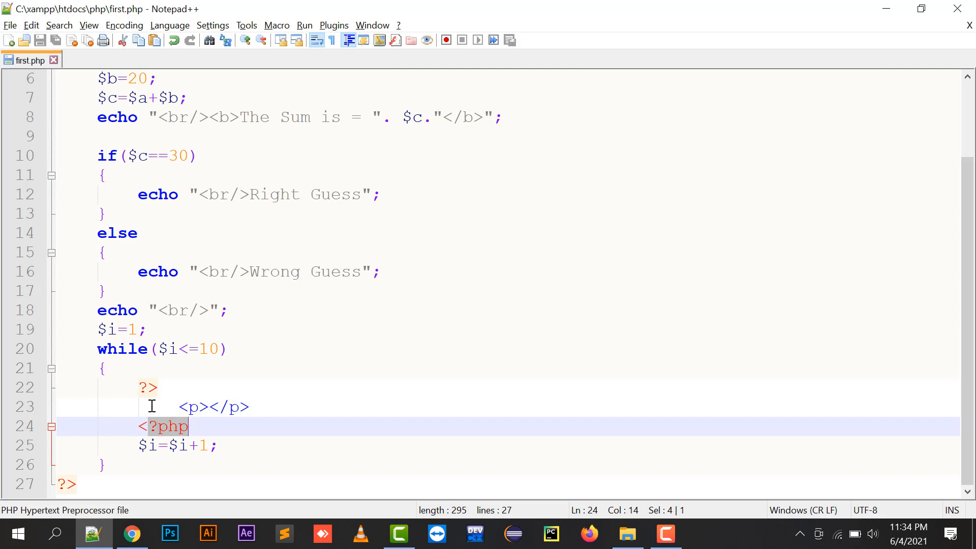
{"action": "left_click", "coordinate": [111, 368]}
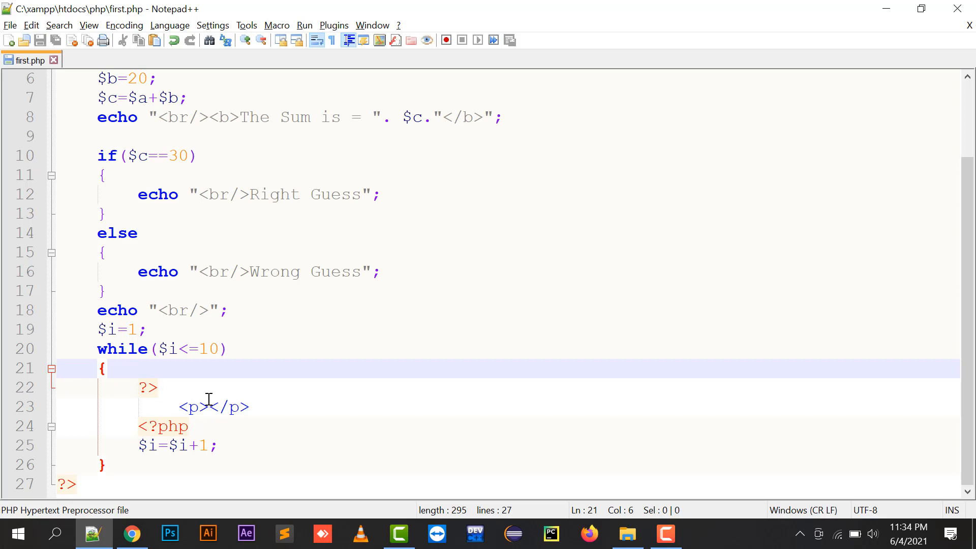
{"action": "left_click", "coordinate": [211, 407]}
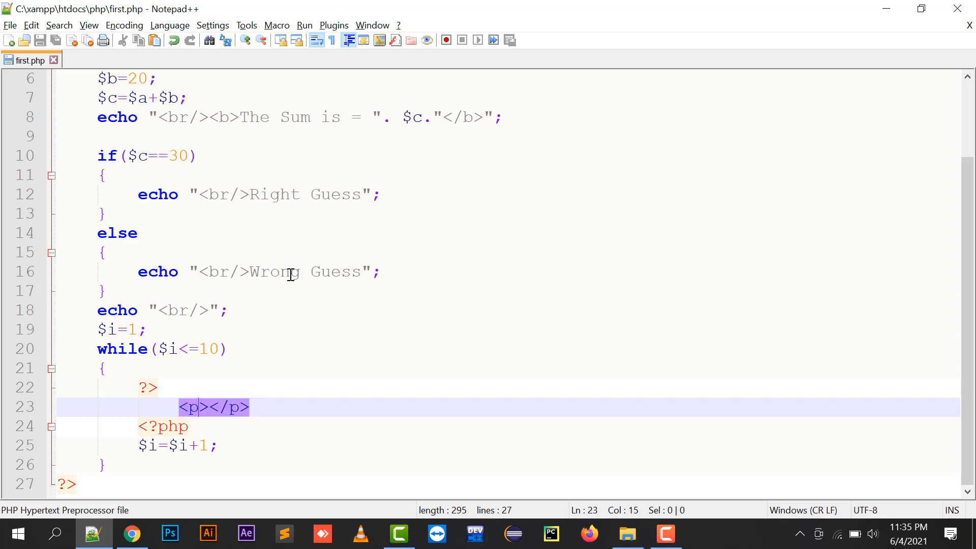
- Give the paragraph style background-color:red; color:white; and <?php echo $i;?> inside
{"action": "type", "text": "style=\"\""}
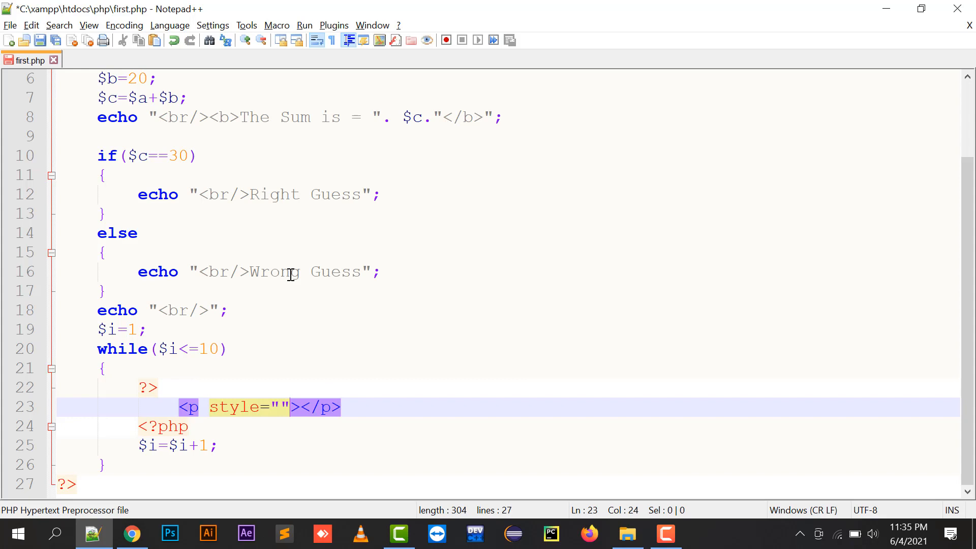
{"action": "type", "text": "background-color:"}
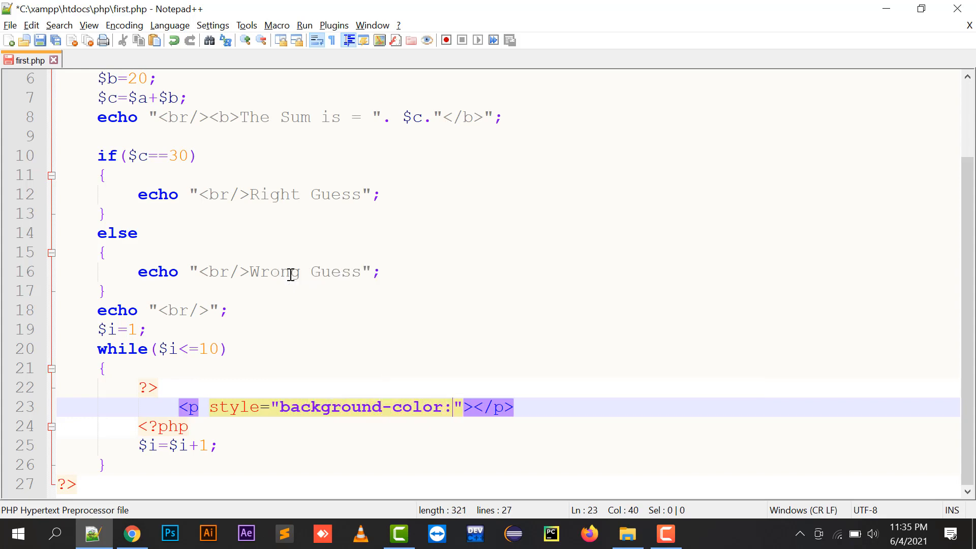
{"action": "type", "text": "red;\"><?"}
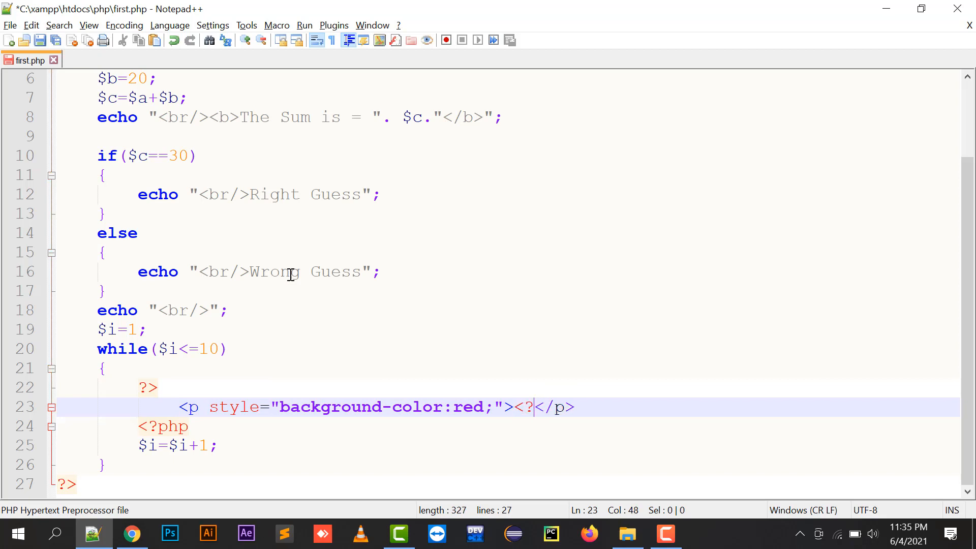
{"action": "type", "text": "php echo ?>"}
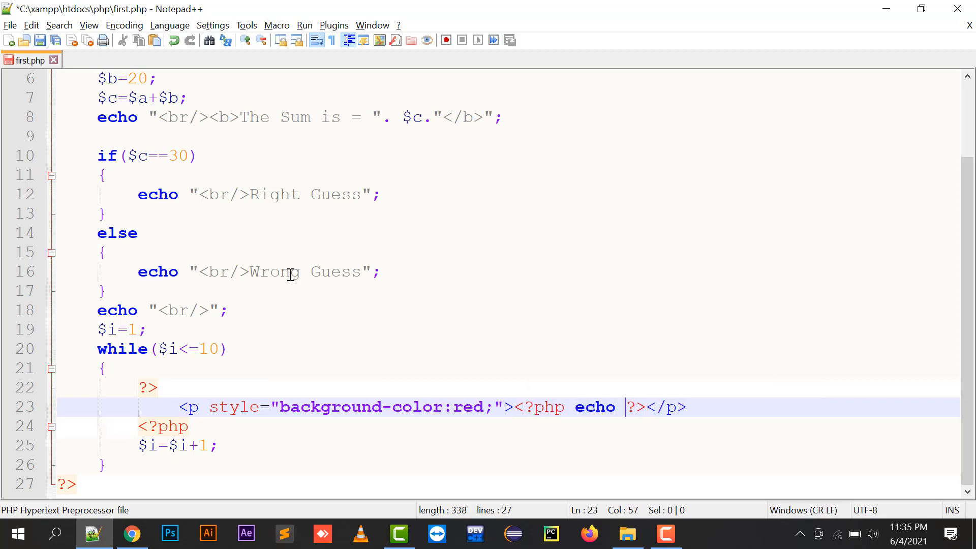
{"action": "type", "text": "$i;"}
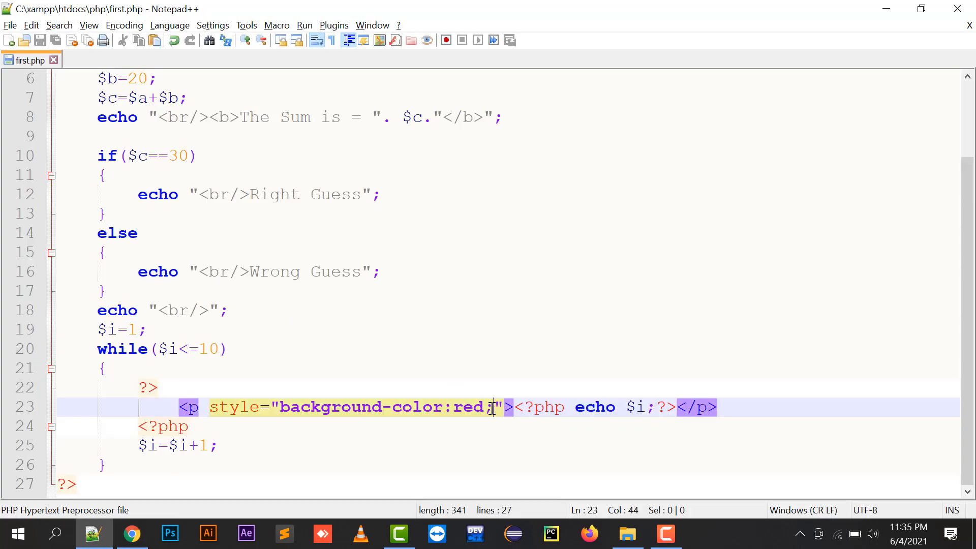
{"action": "type", "text": "color:white;"}
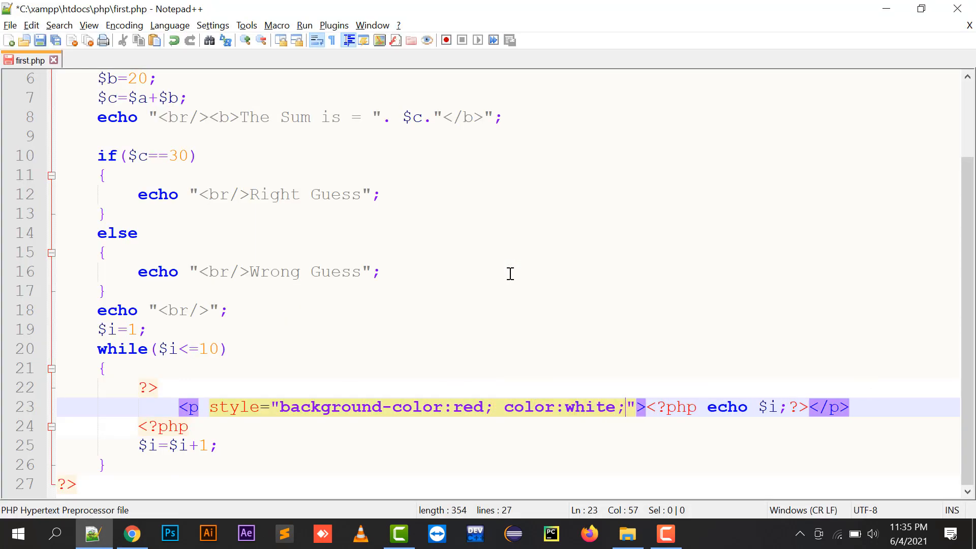
- Save first.php and view the red, white-text numbered paragraphs at localhost
{"action": "left_click", "coordinate": [131, 534]}
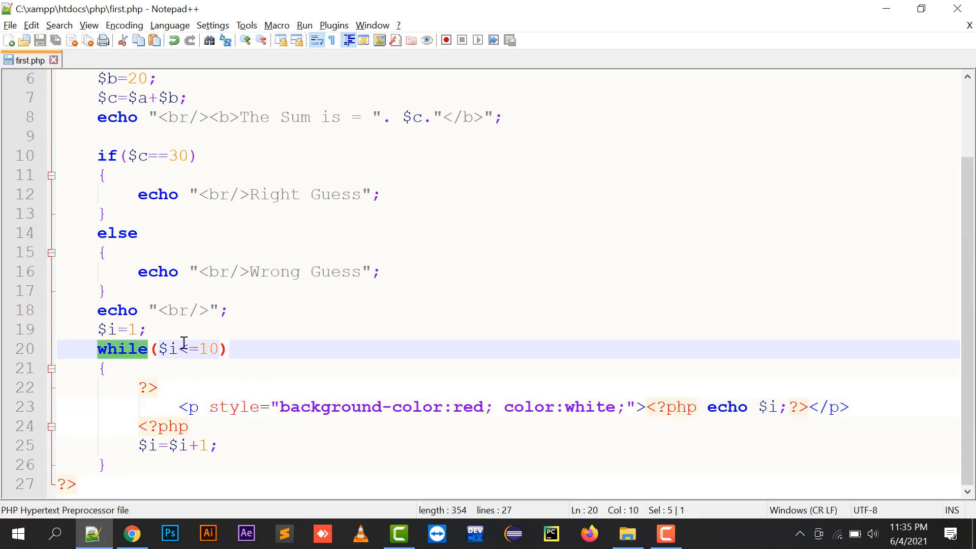
{"action": "left_click", "coordinate": [103, 368]}
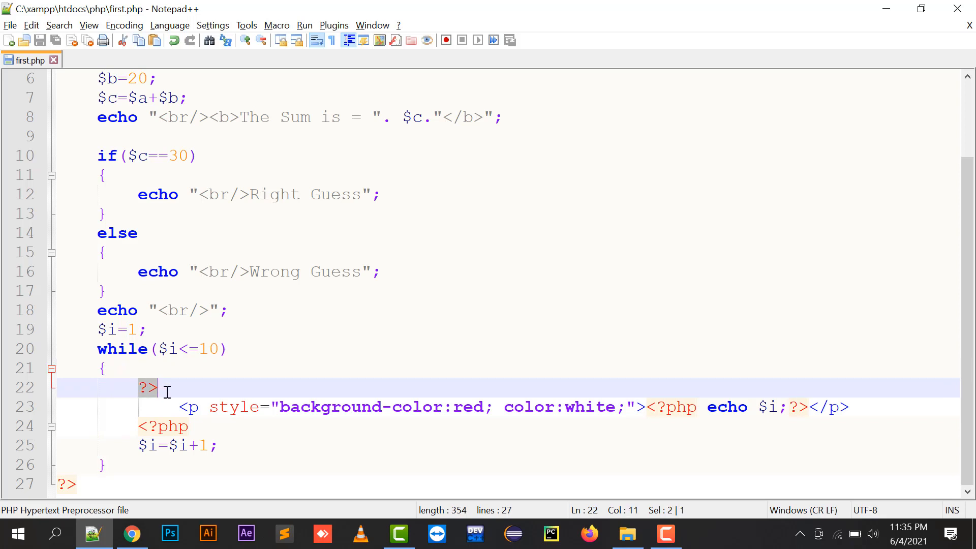
{"action": "left_click", "coordinate": [143, 426]}
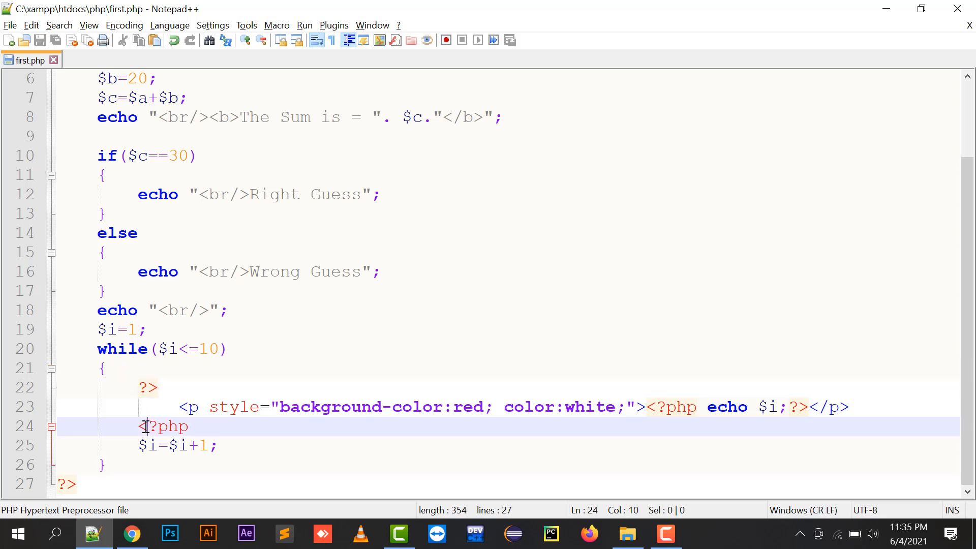
{"action": "left_click", "coordinate": [179, 407]}
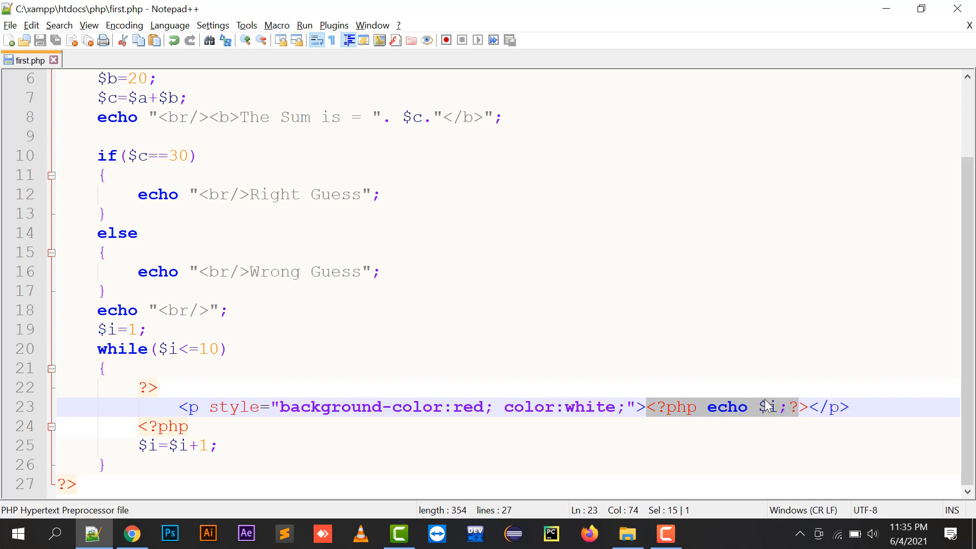
{"action": "left_click", "coordinate": [131, 534]}
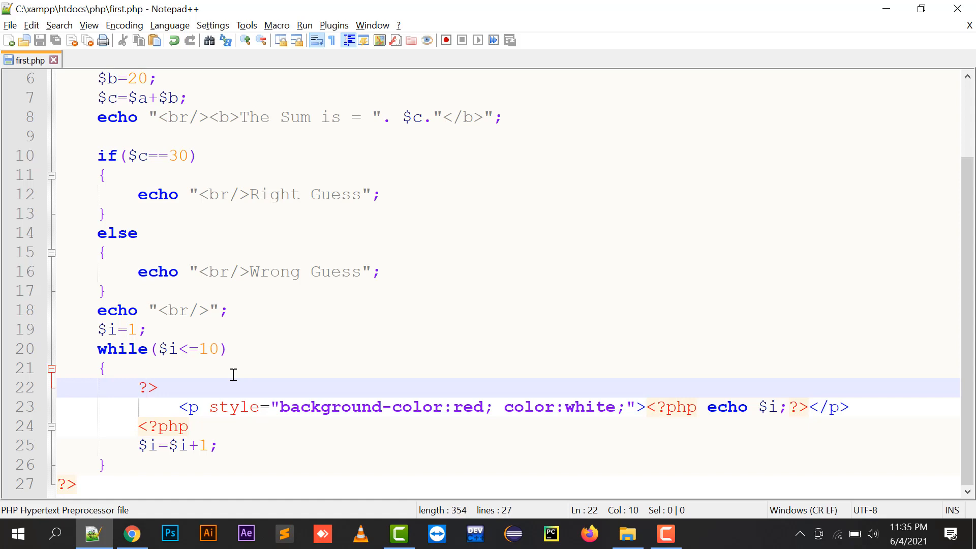
{"action": "scroll", "scroll_direction": "up", "scroll_amount": 3}
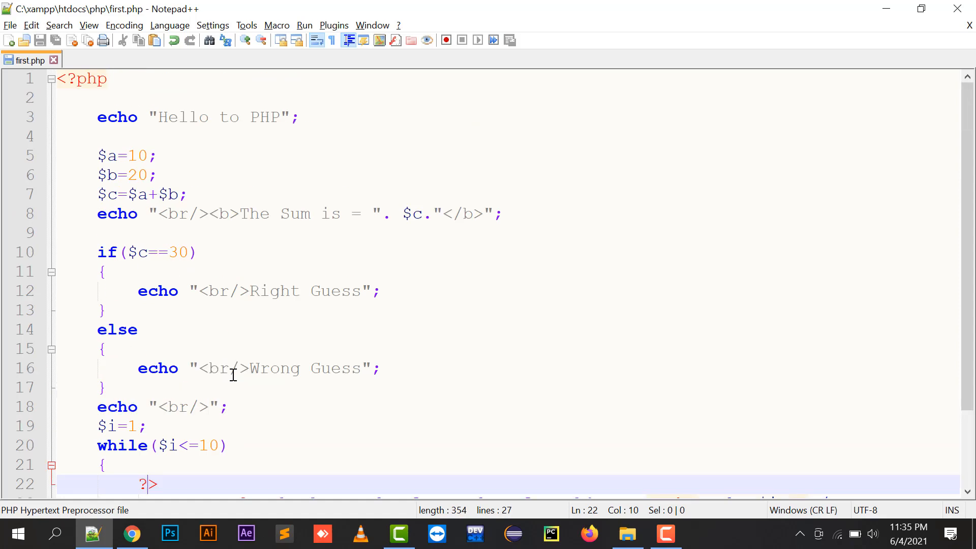